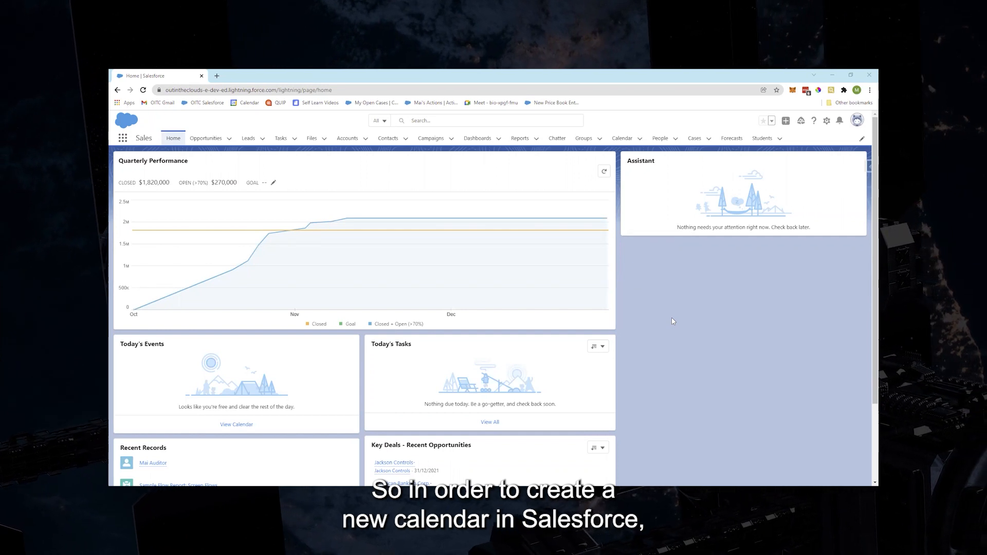
mouse_move(631, 328)
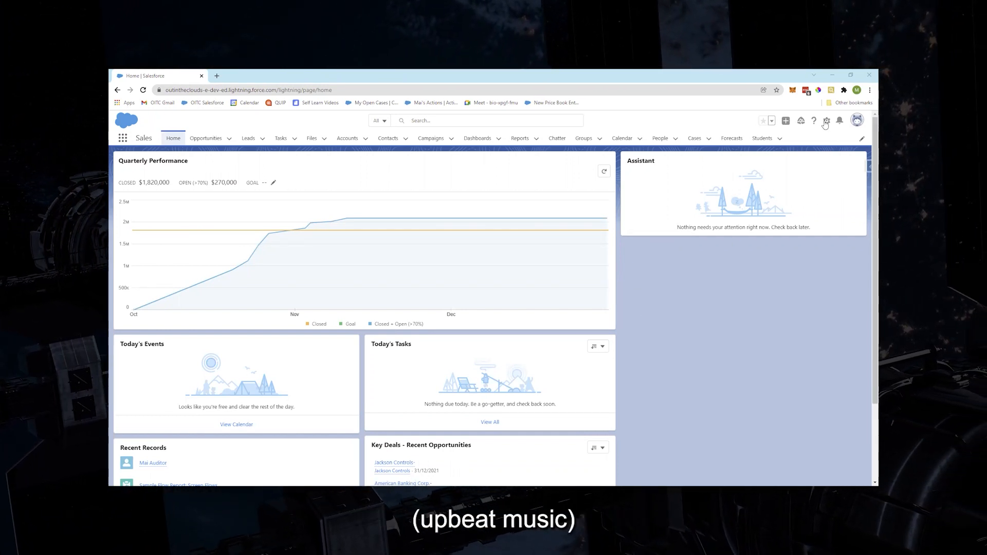
Go to Setup from the gear menu, landing on Setup Home in a new tab
click(826, 121)
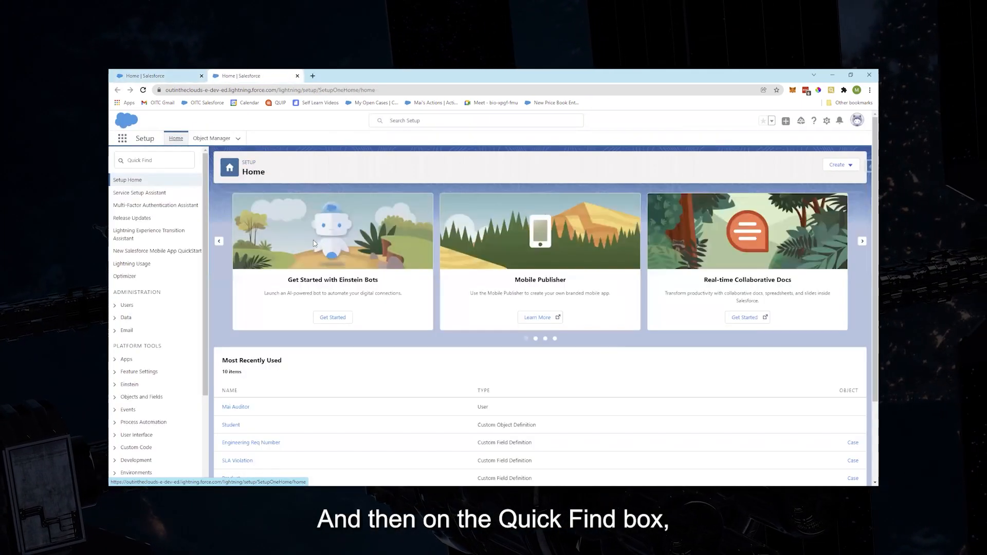
Find 'public ca' in Quick Find and go to Public Calendars and Resources
click(154, 160)
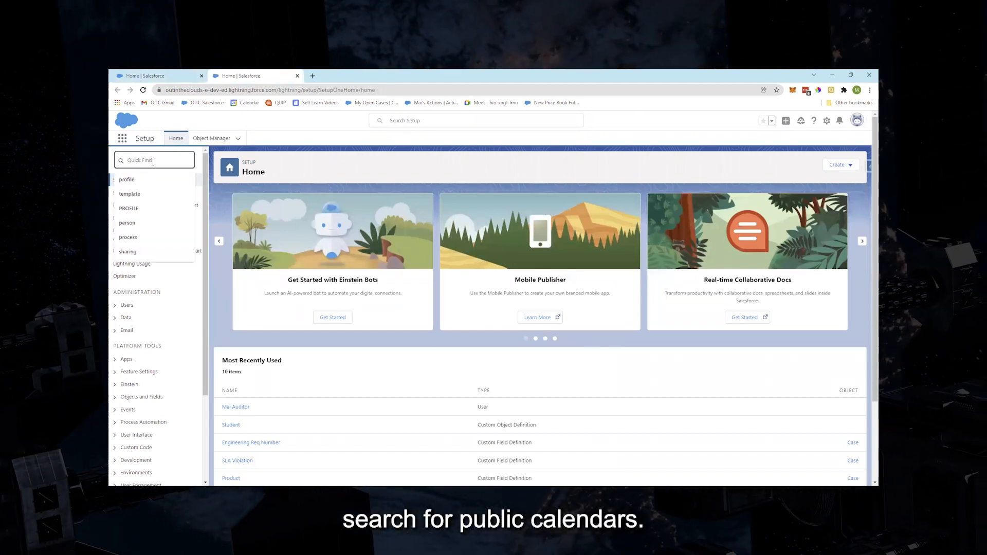
text(p)
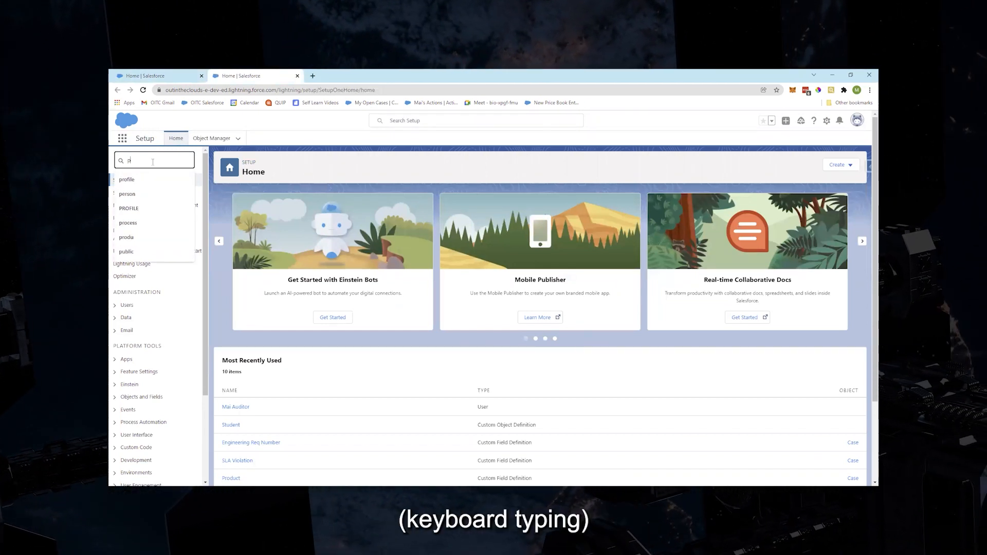
text(ublic)
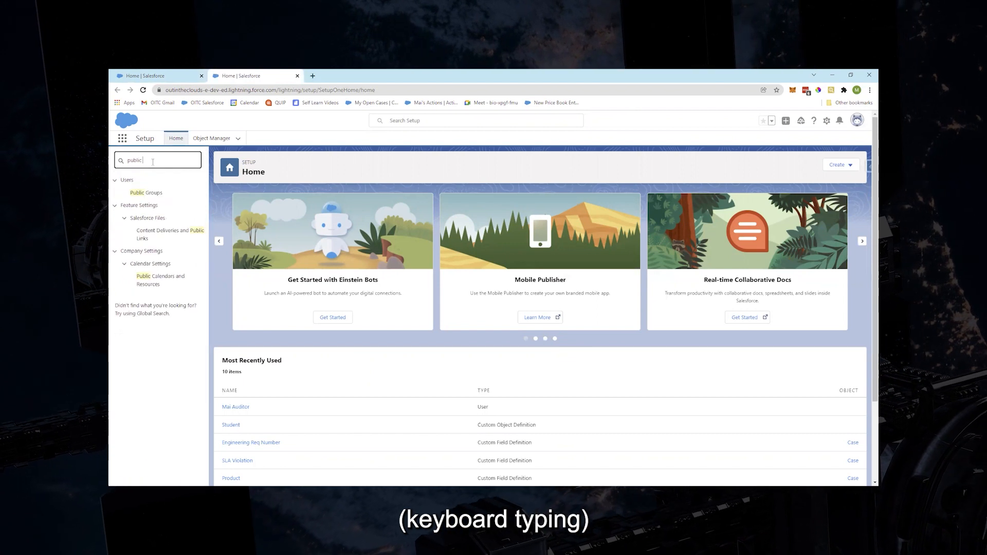
text(ca)
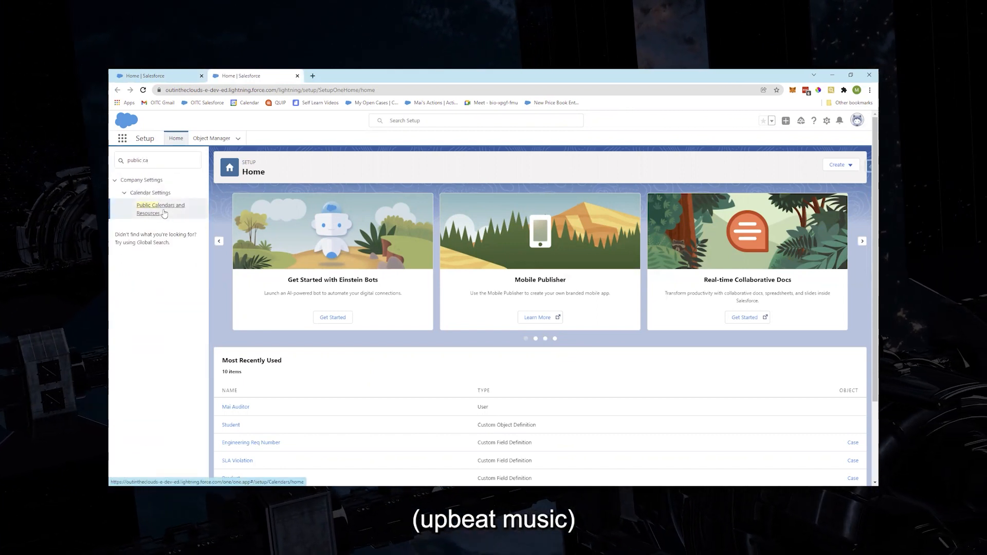
click(160, 208)
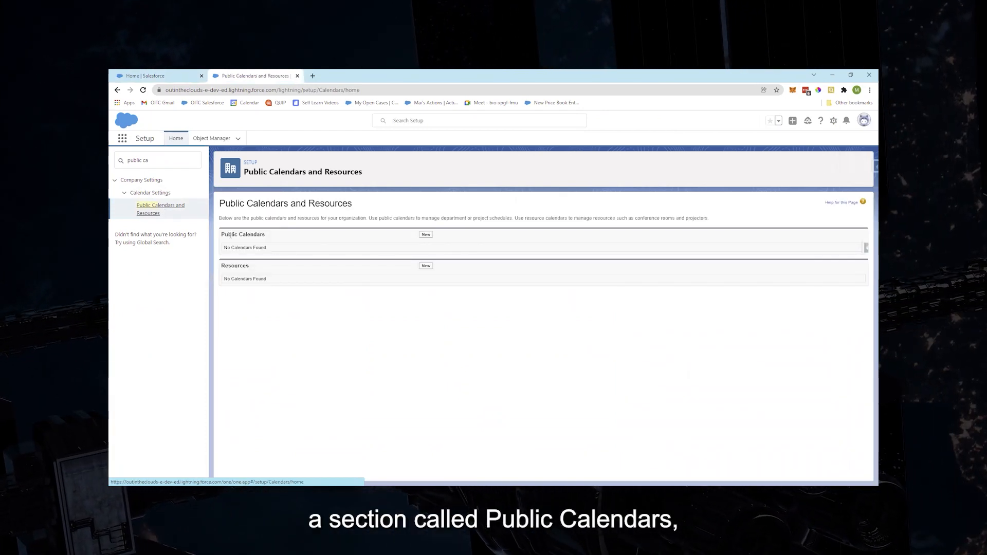
Start a new public calendar from the Public Calendars section
double_click(243, 234)
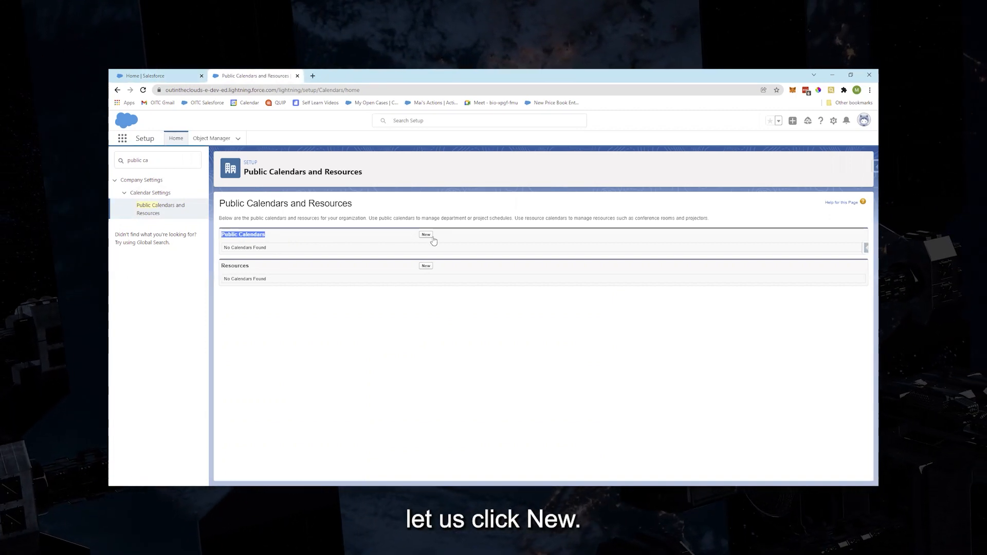
click(426, 234)
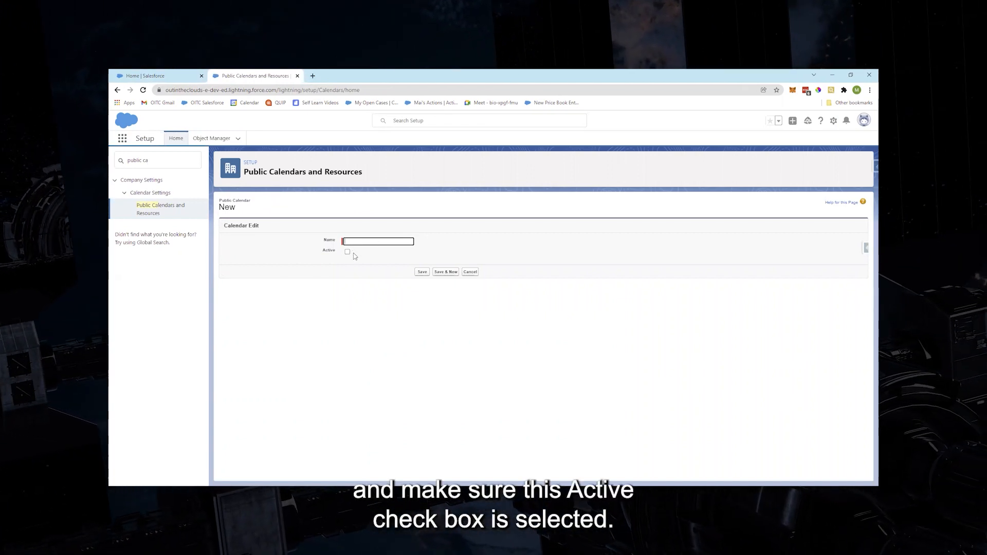
Name the calendar 'Sales Team' and mark it Active
click(377, 241)
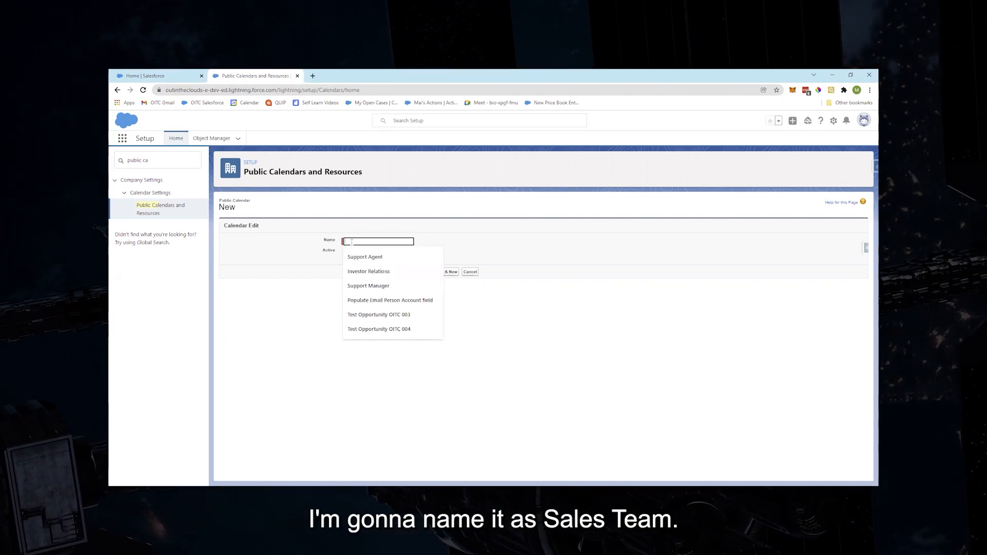
text(Sales Team)
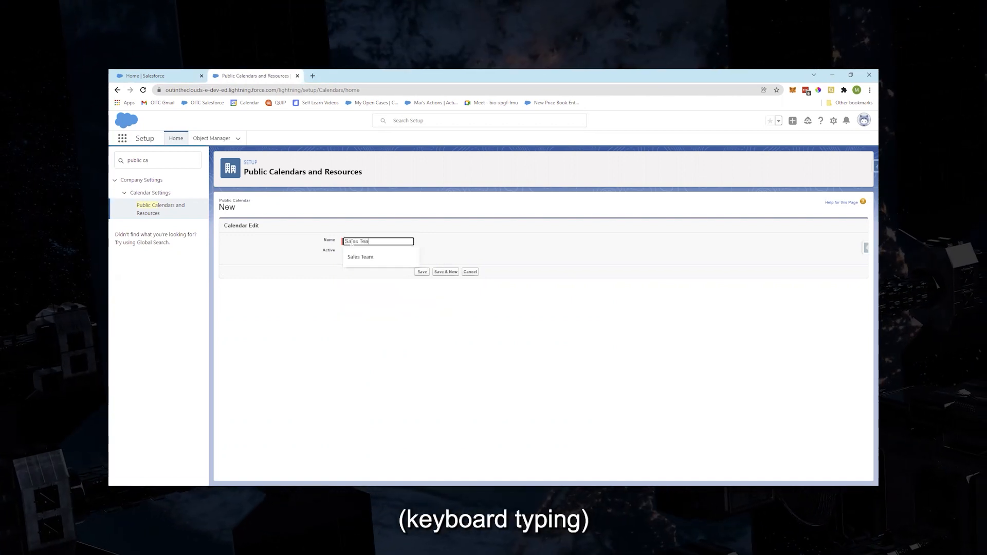
click(347, 252)
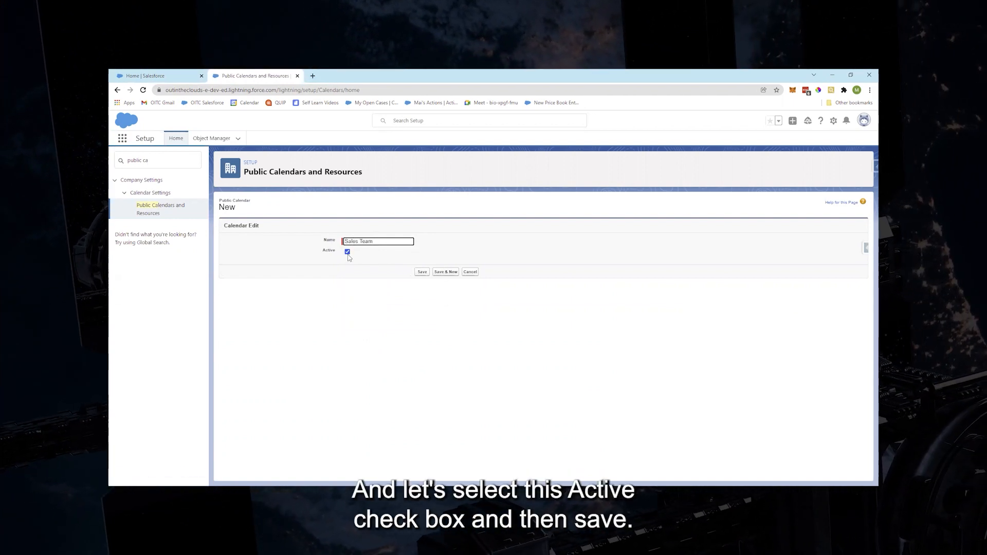
click(421, 272)
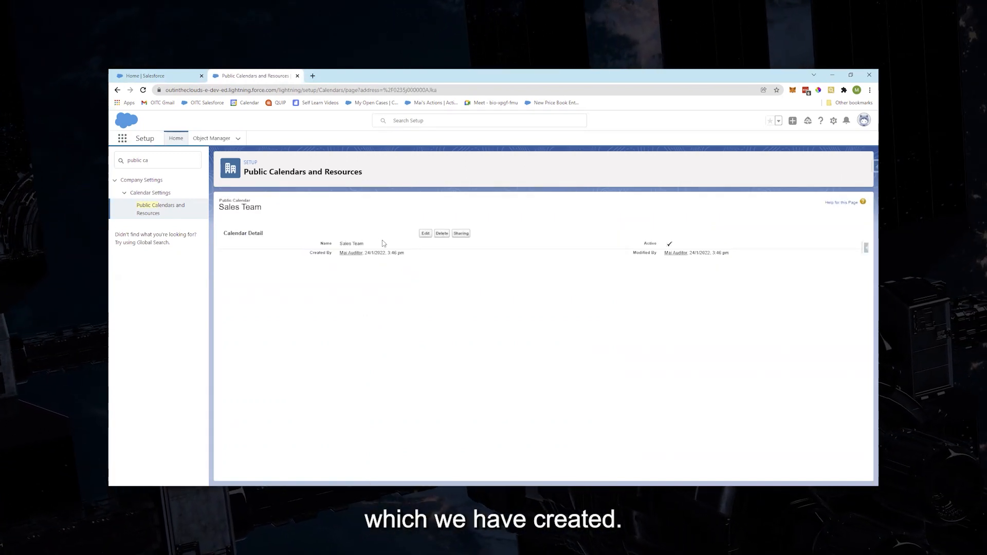
mouse_move(652, 251)
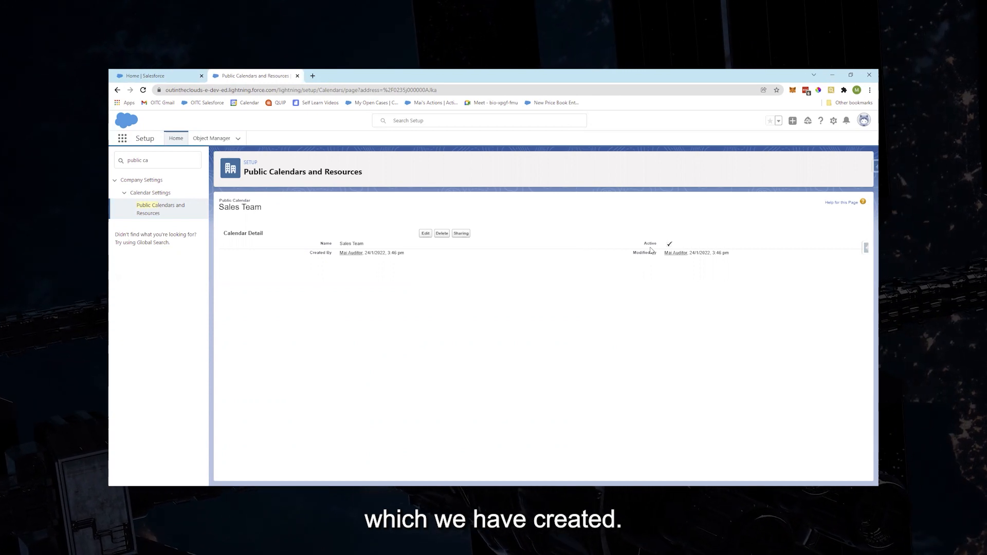
mouse_move(441, 249)
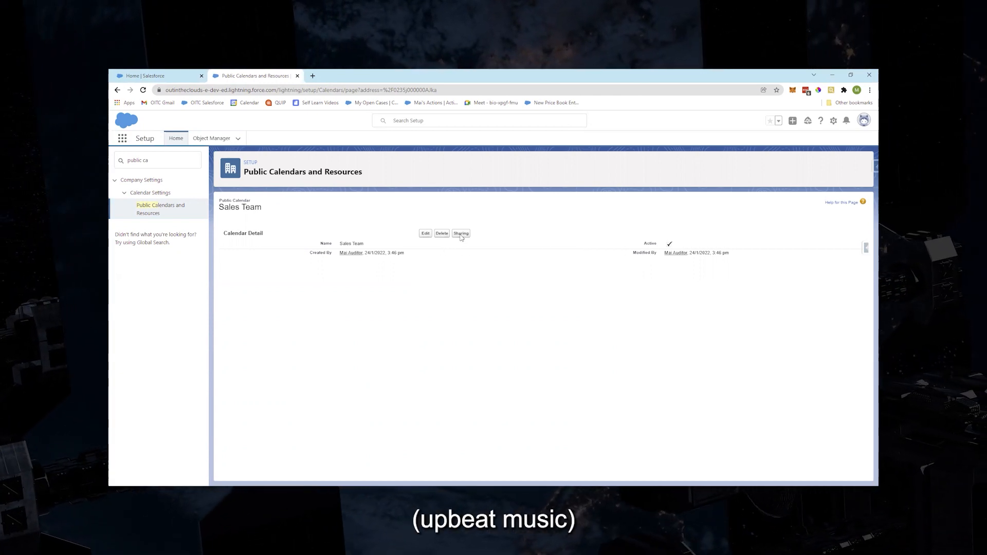
Go to the Sales Team calendar's Sharing and add a new sharing entry
click(461, 234)
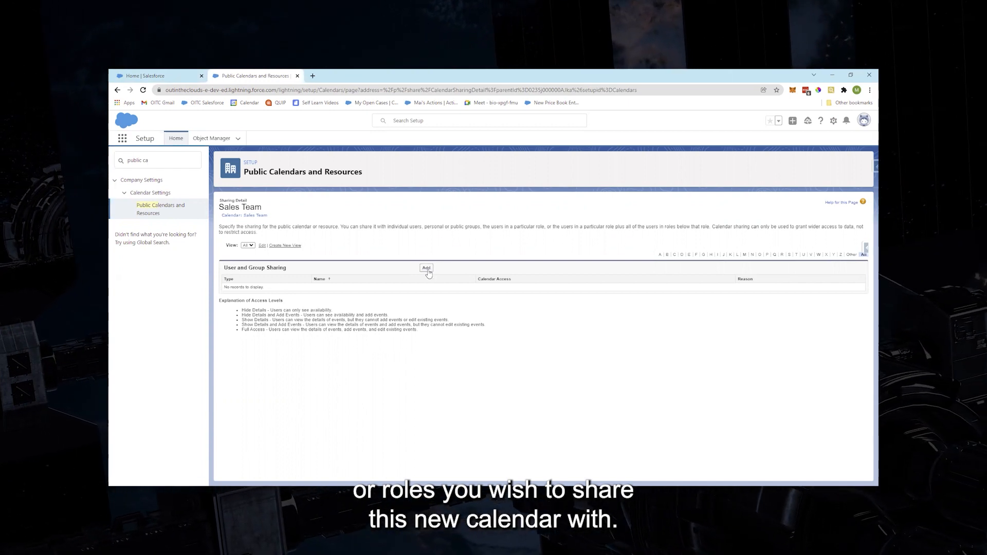
click(426, 268)
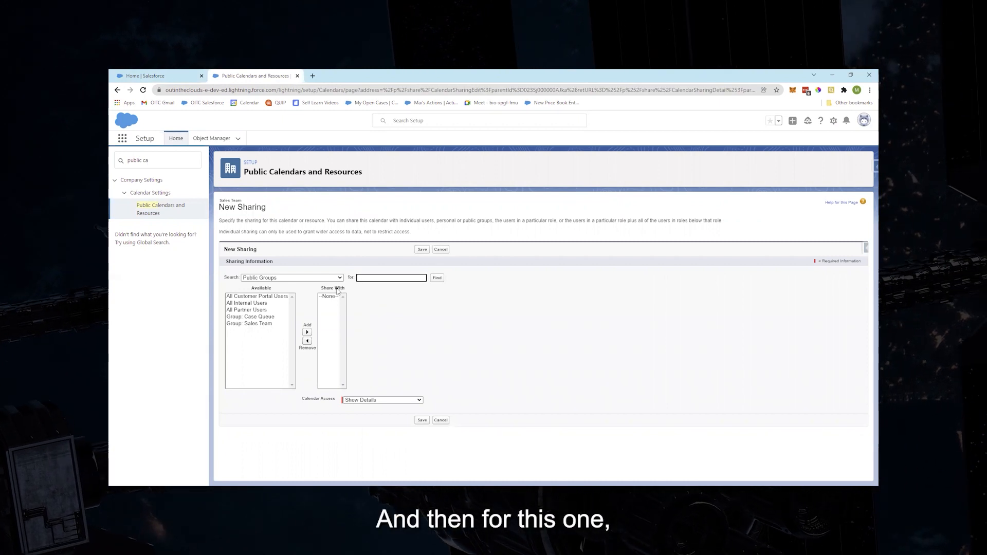
With Public Groups as the search type, move Group: Sales Team into the share-with list
click(291, 278)
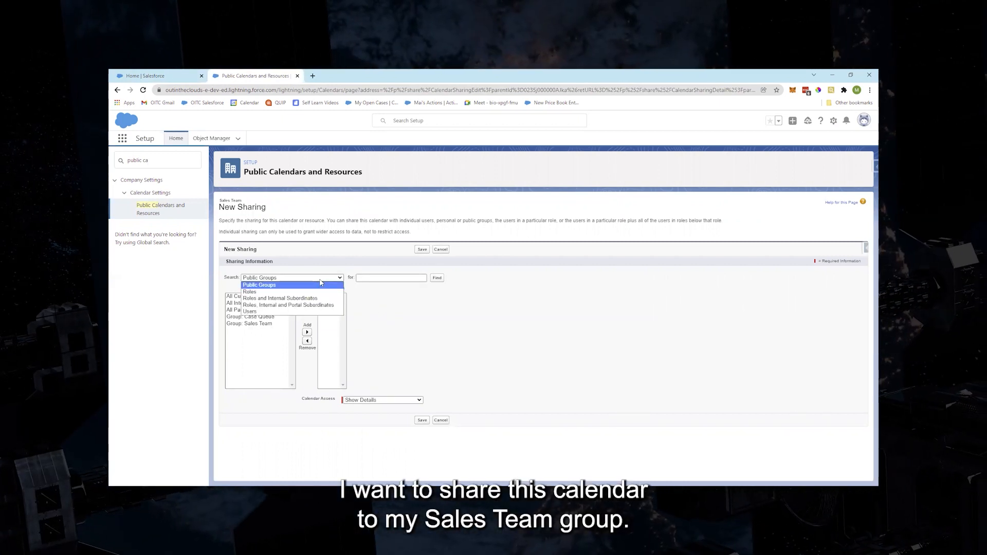
click(259, 285)
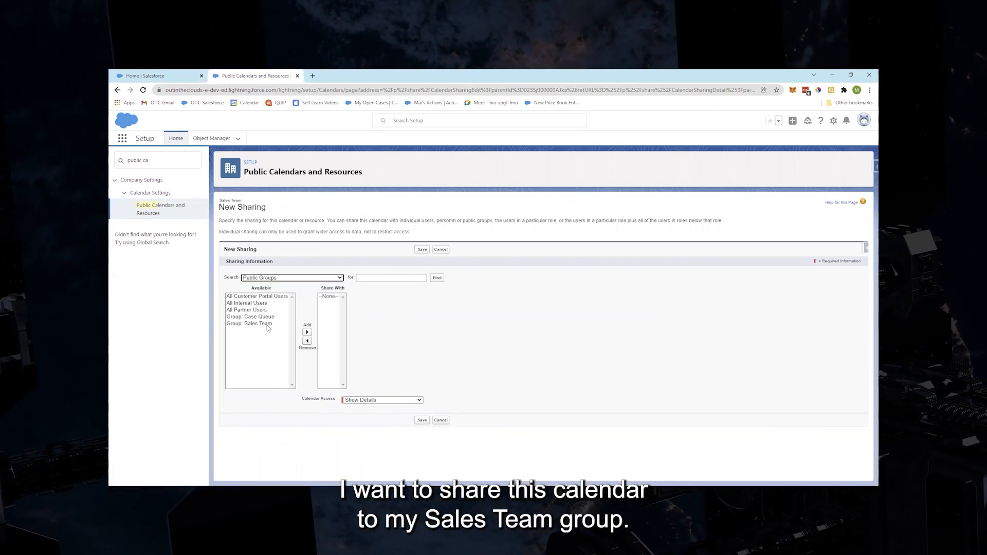
click(249, 323)
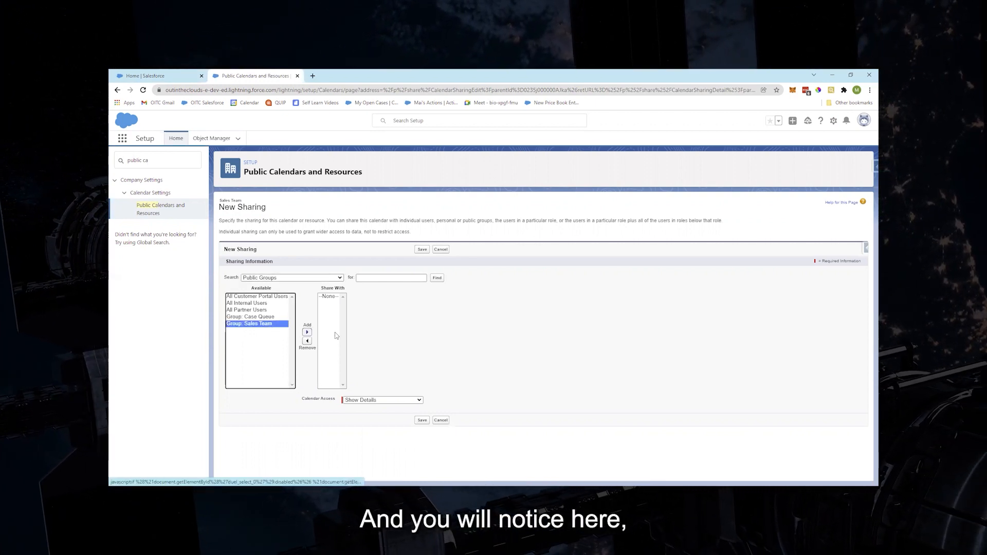
click(306, 332)
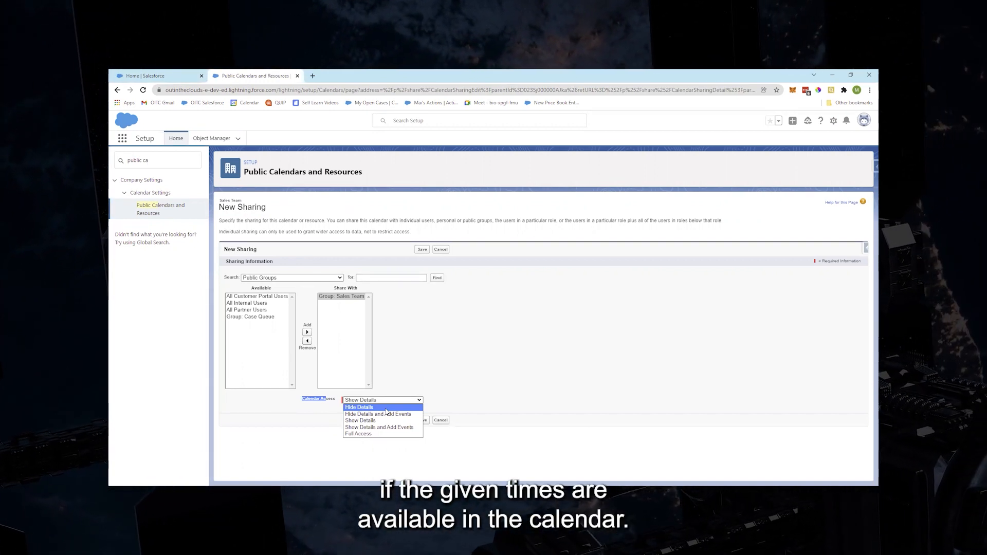
mouse_move(379, 415)
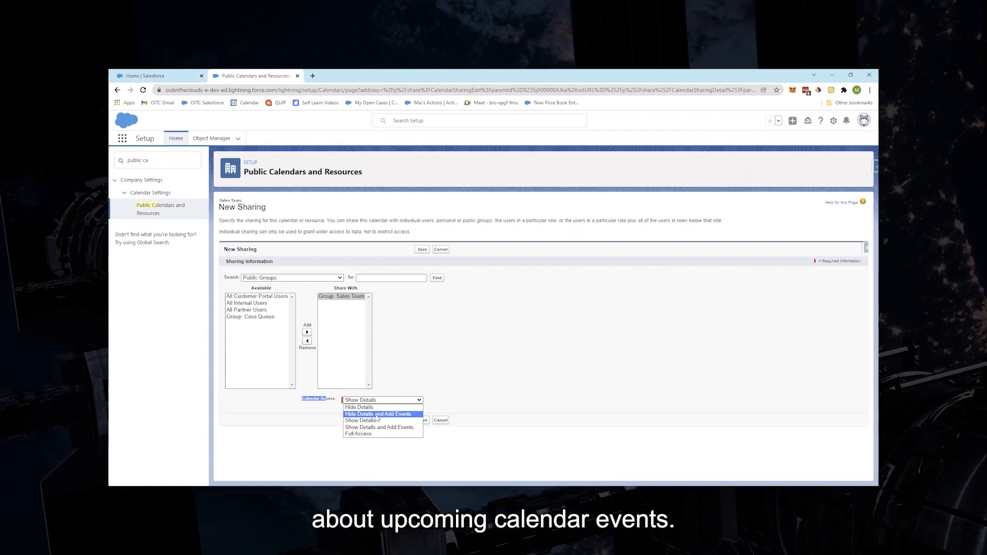
mouse_move(380, 428)
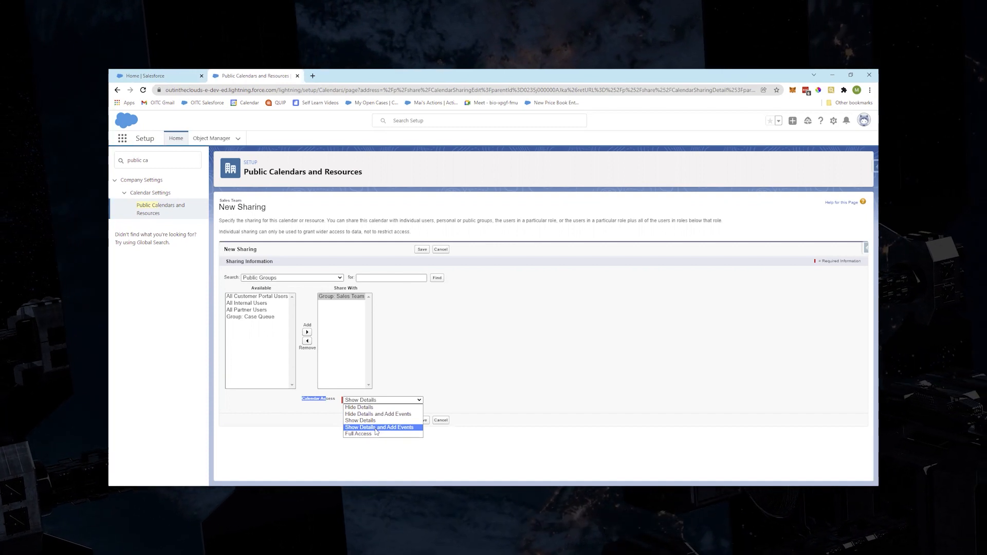
mouse_move(358, 435)
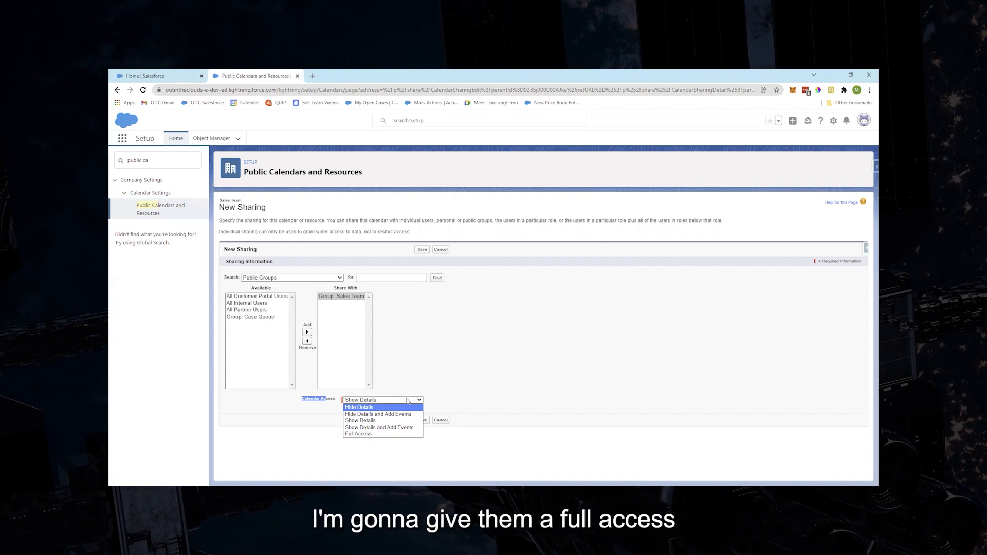
mouse_move(358, 434)
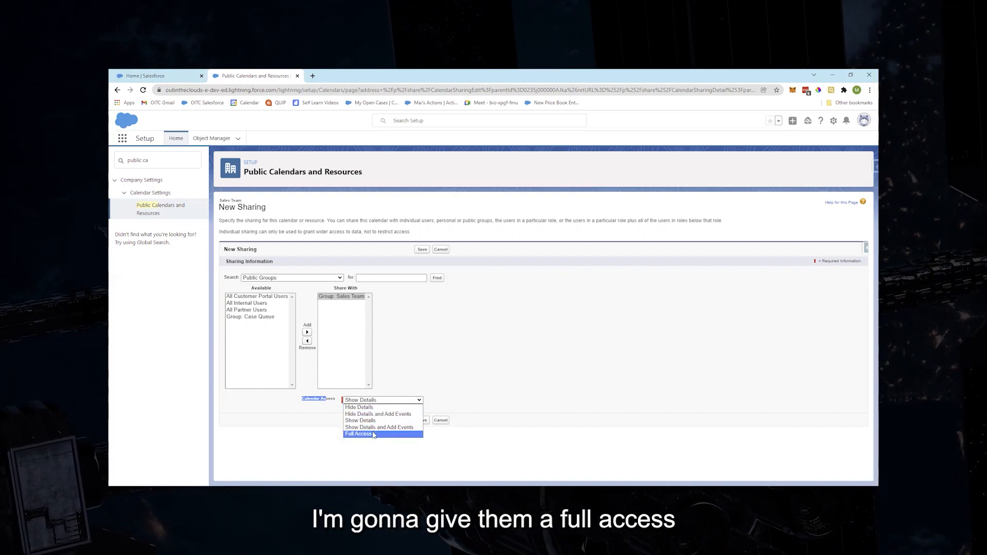
Set Calendar Access to Full Access and save the sharing rule
click(358, 434)
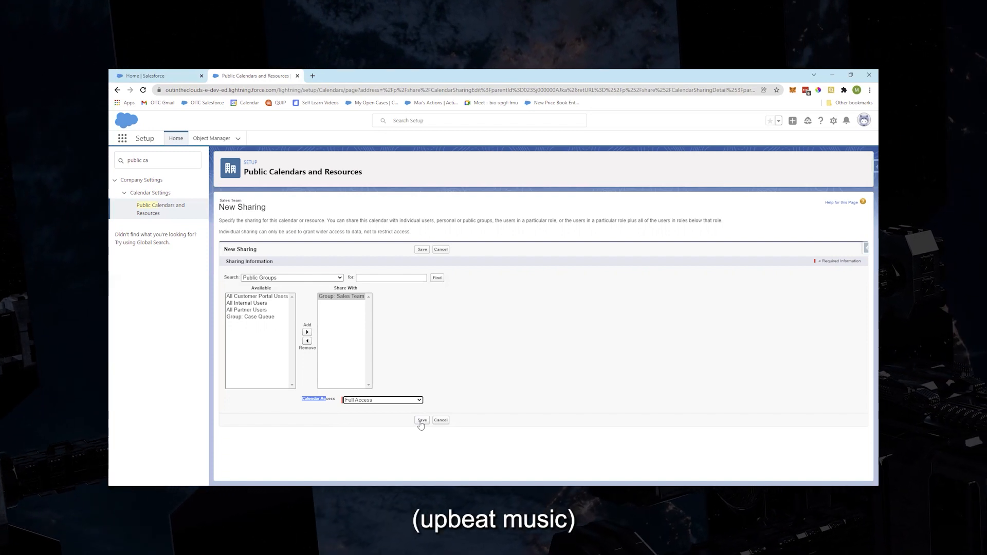
click(422, 421)
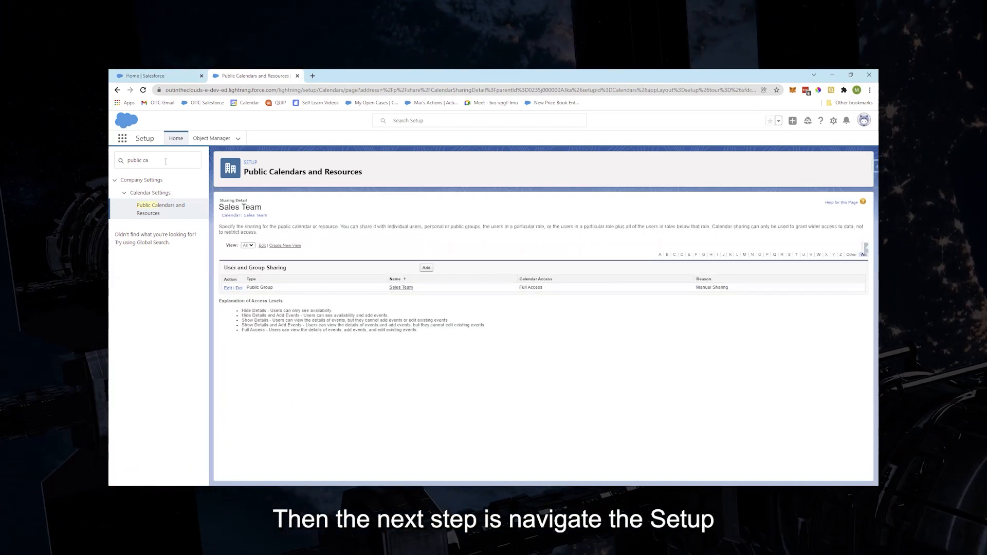
Find 'activity' in Quick Find and go to Activity Settings
click(157, 161)
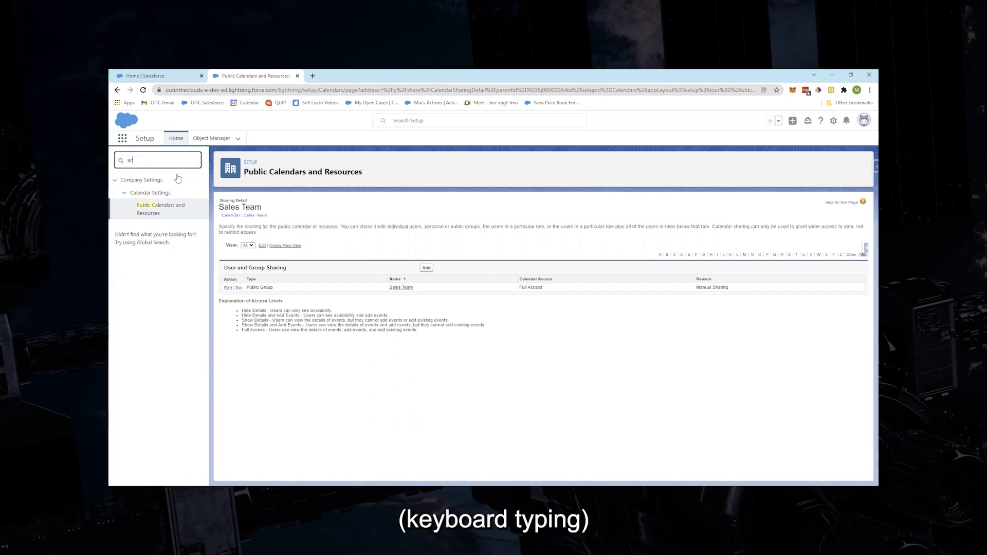
text(activity)
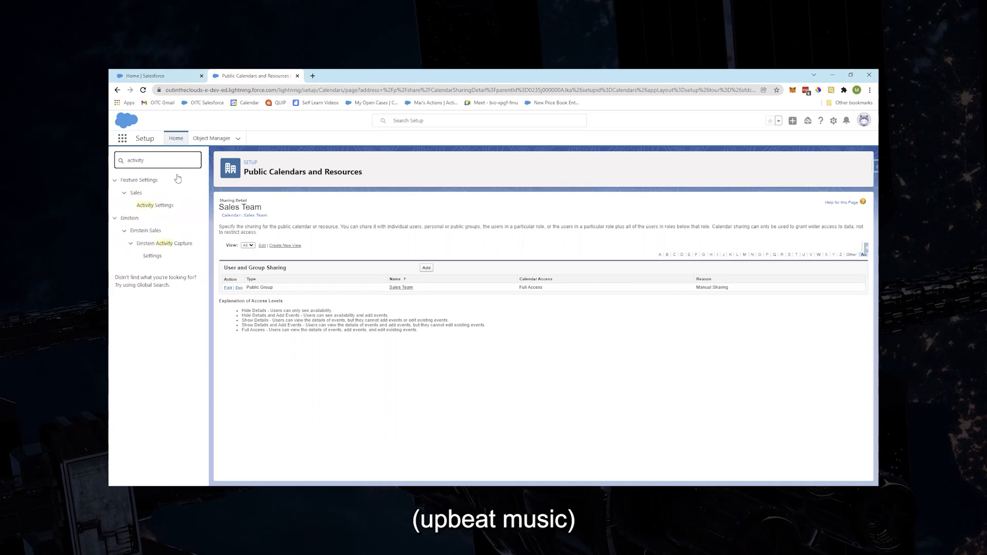
mouse_move(156, 206)
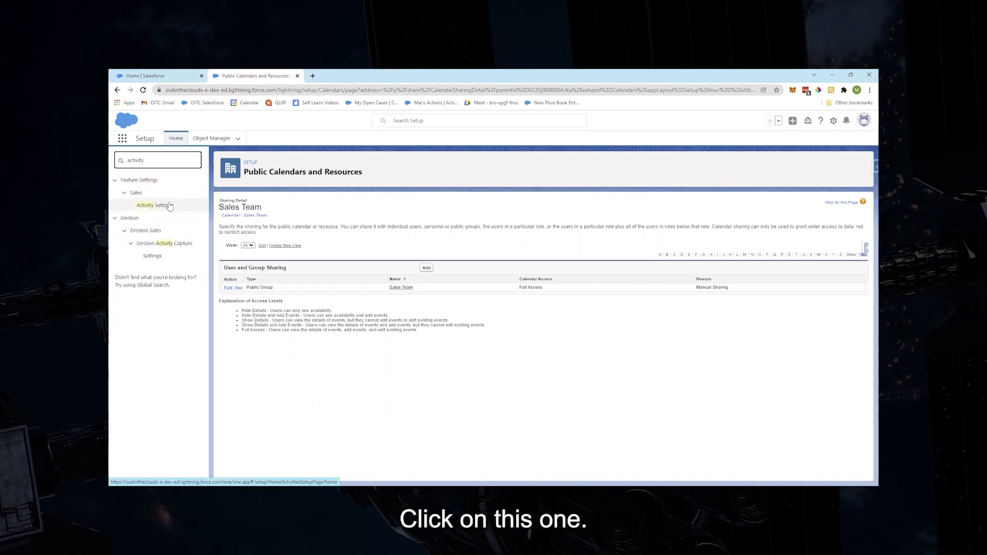
click(155, 205)
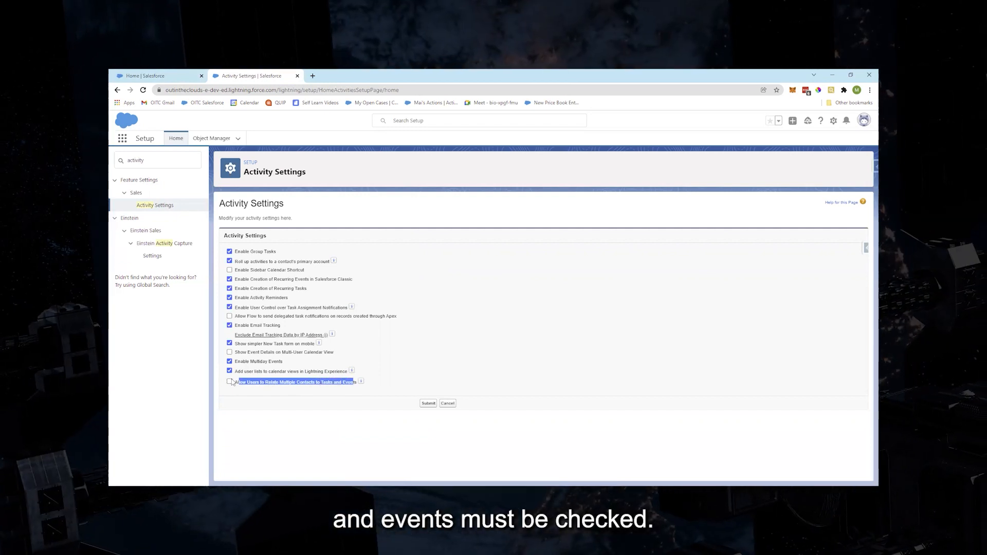
Enable 'Allow Users to Relate Multiple Contacts to Tasks and Events' and submit
click(230, 381)
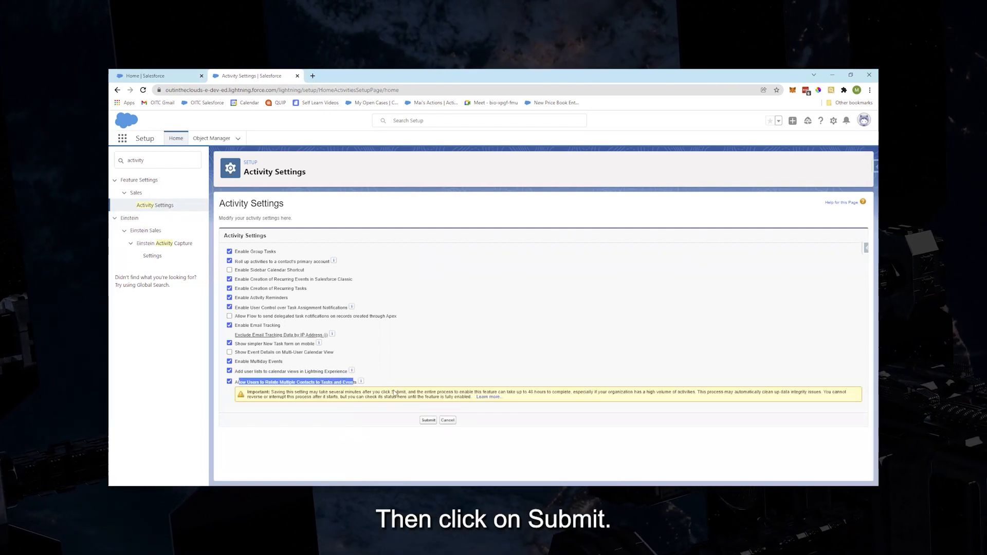
click(428, 421)
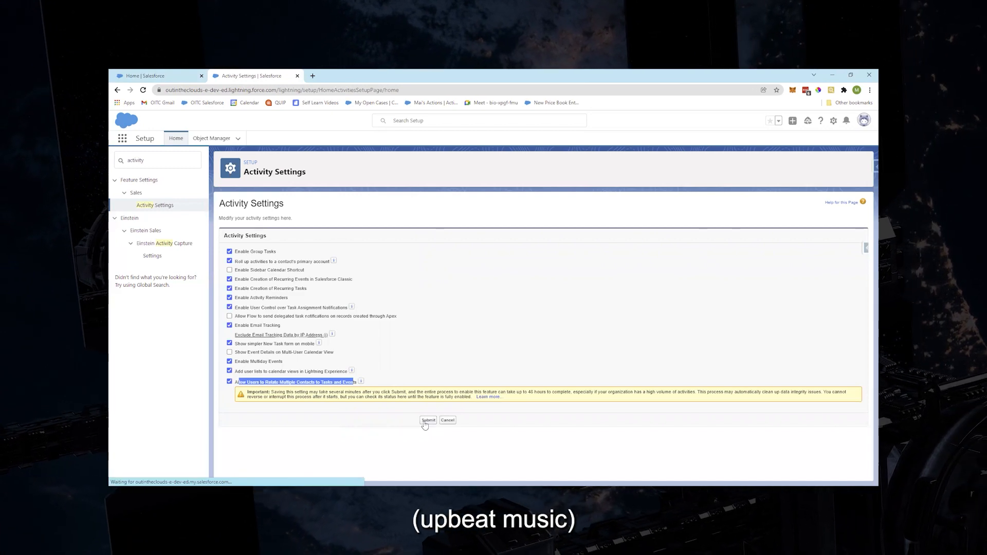
click(428, 420)
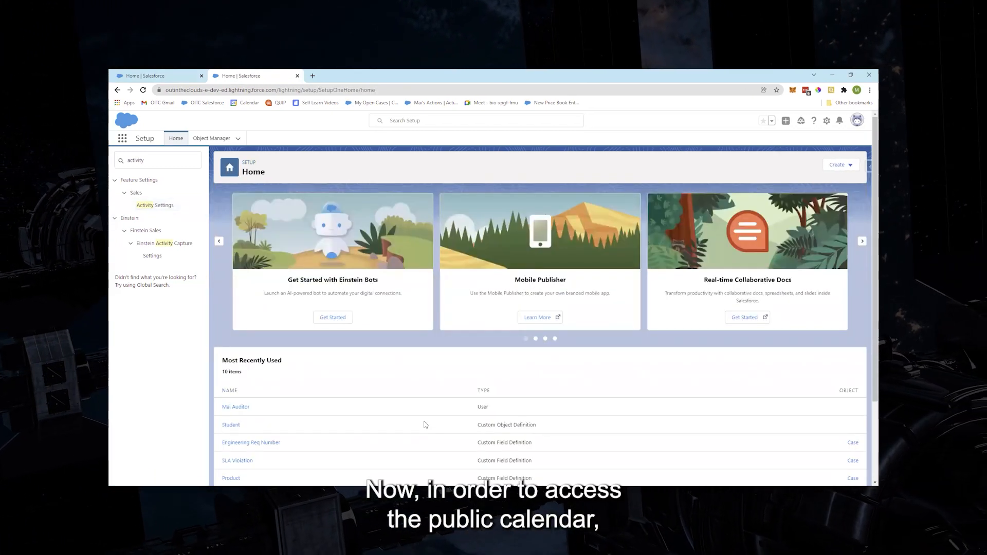
mouse_move(333, 271)
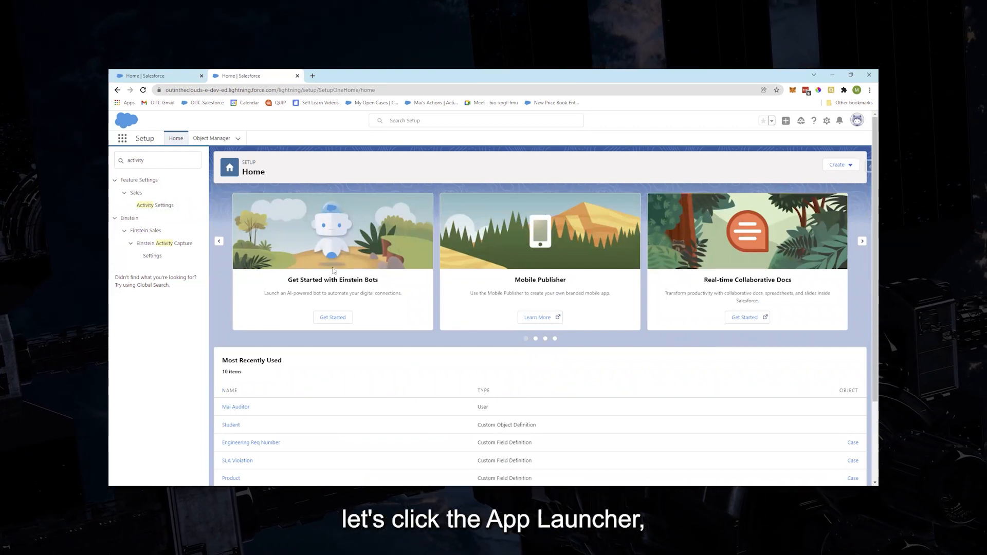
mouse_move(121, 138)
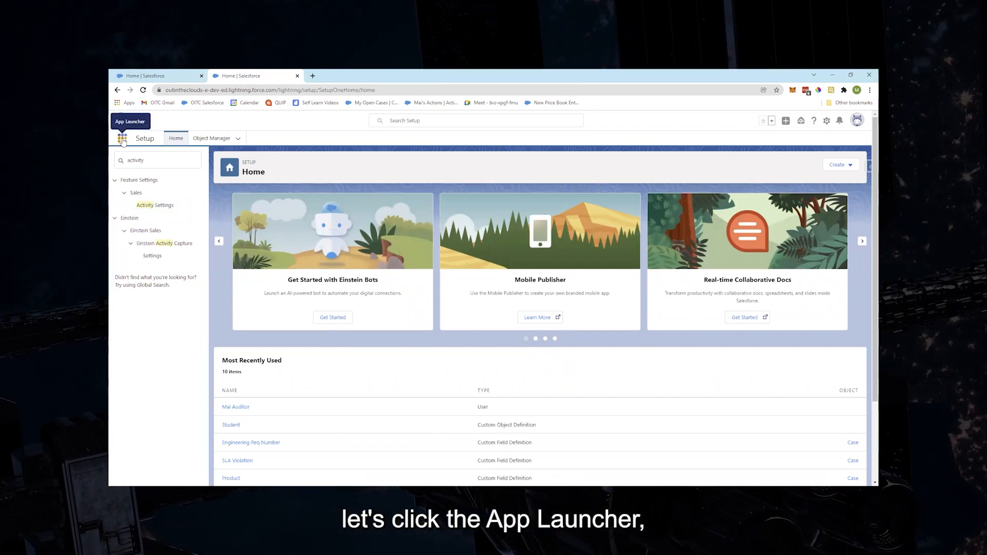
Bring up the App Launcher listing all apps and items
click(123, 138)
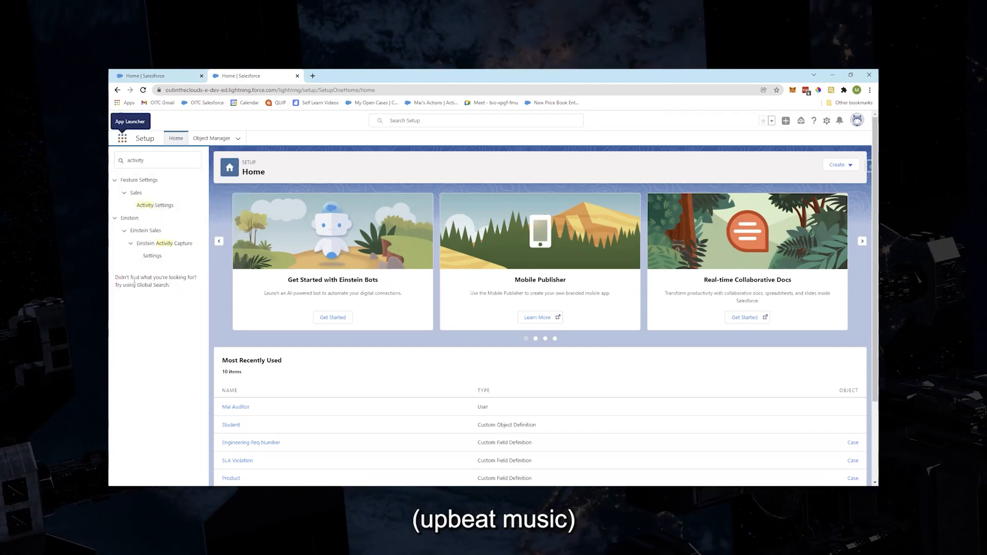
click(122, 137)
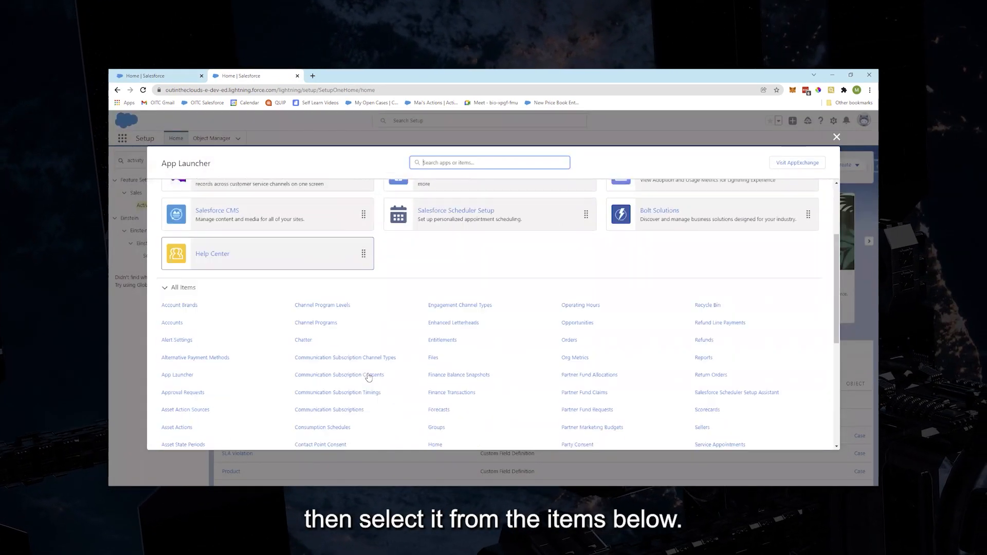
Find Calendar in the App Launcher by searching 'ca' and launch it
scroll(down, 3)
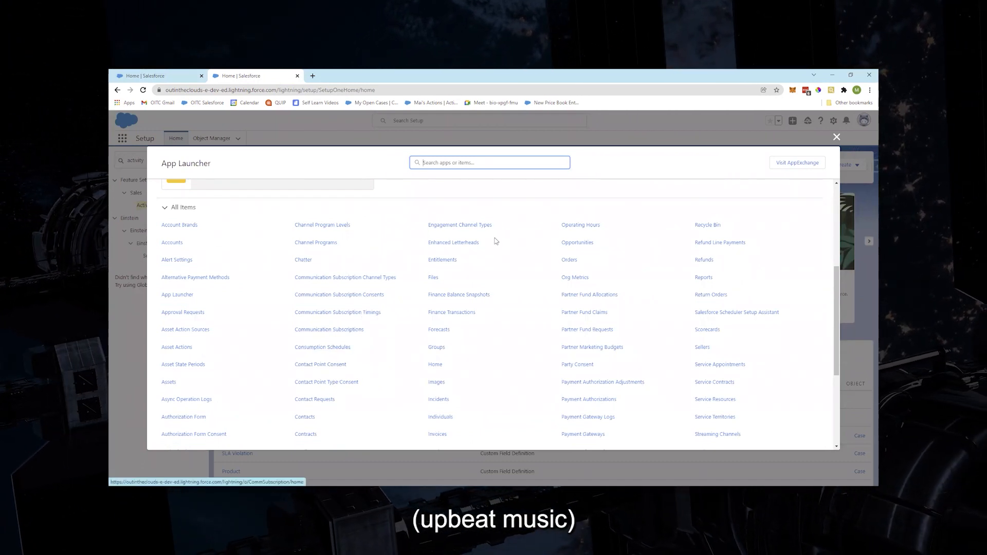
scroll(down, 3)
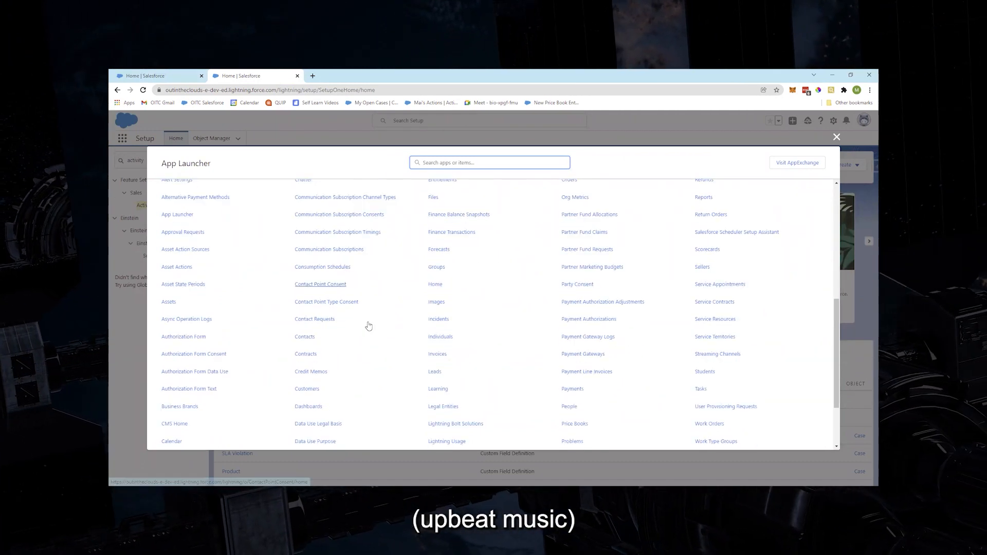
text(cale)
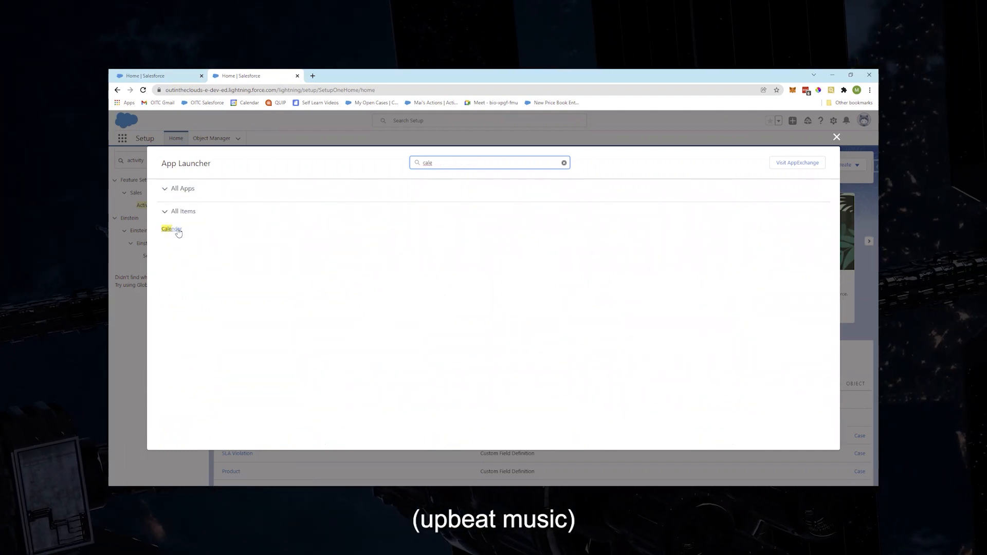
click(171, 229)
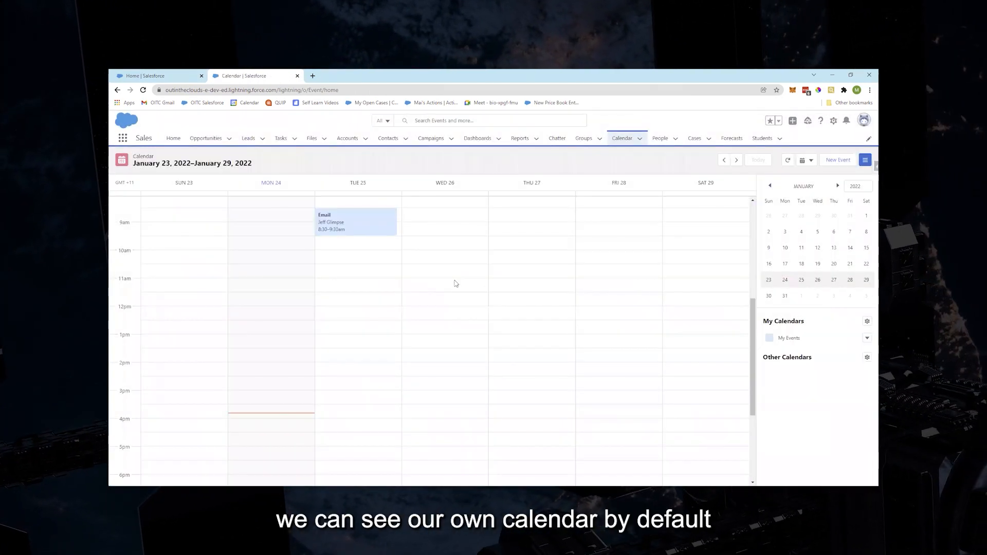
mouse_move(307, 222)
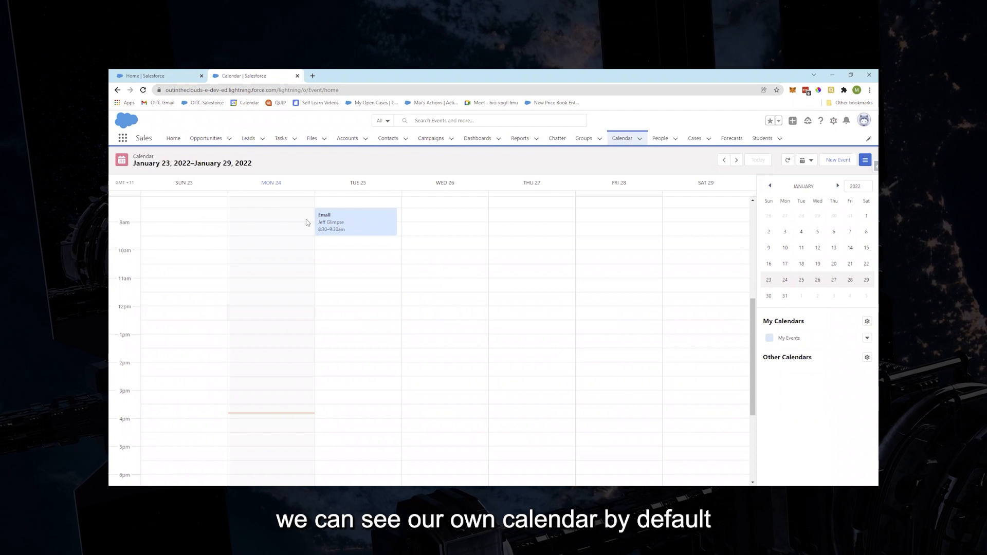
Bring up the Add Calendars dialog from the Other Calendars gear menu
click(330, 222)
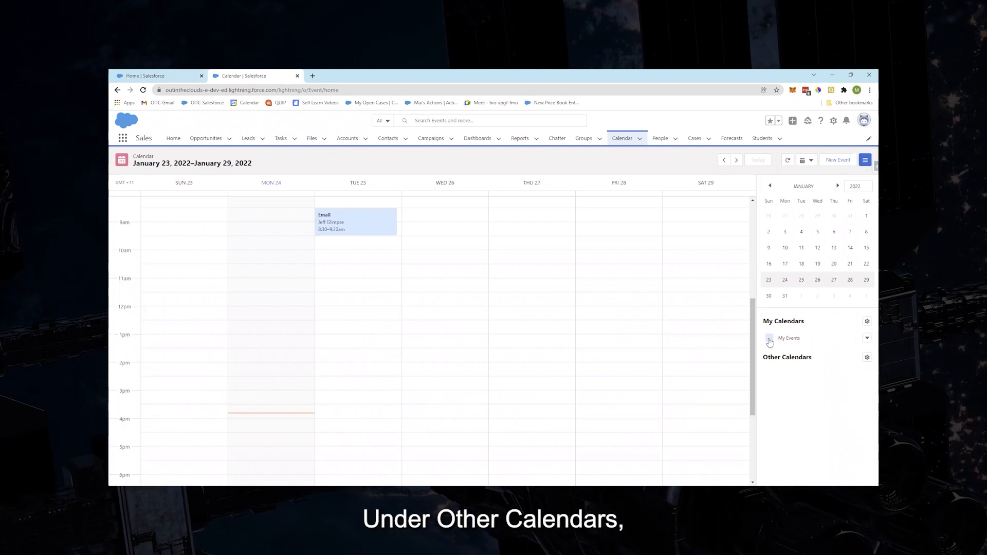
mouse_move(832, 366)
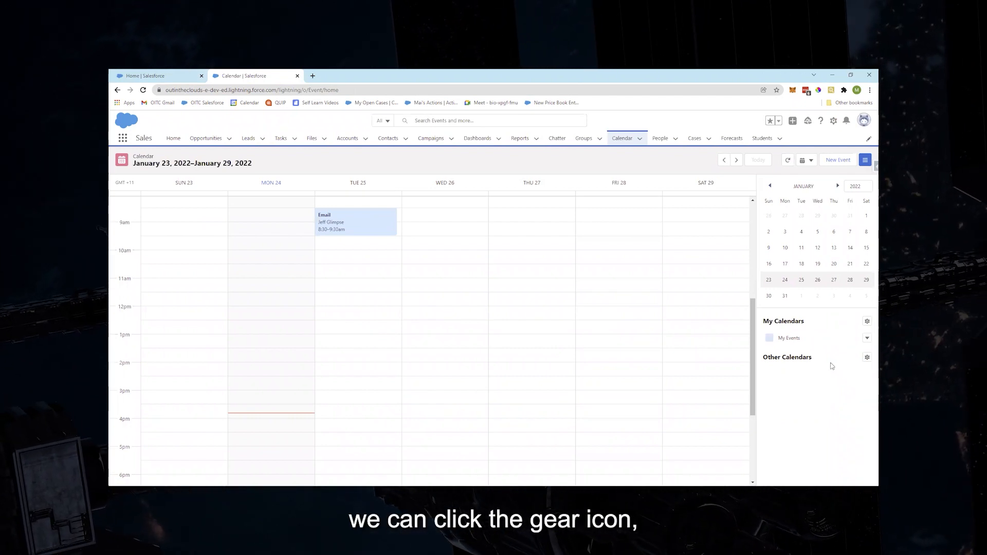
mouse_move(847, 366)
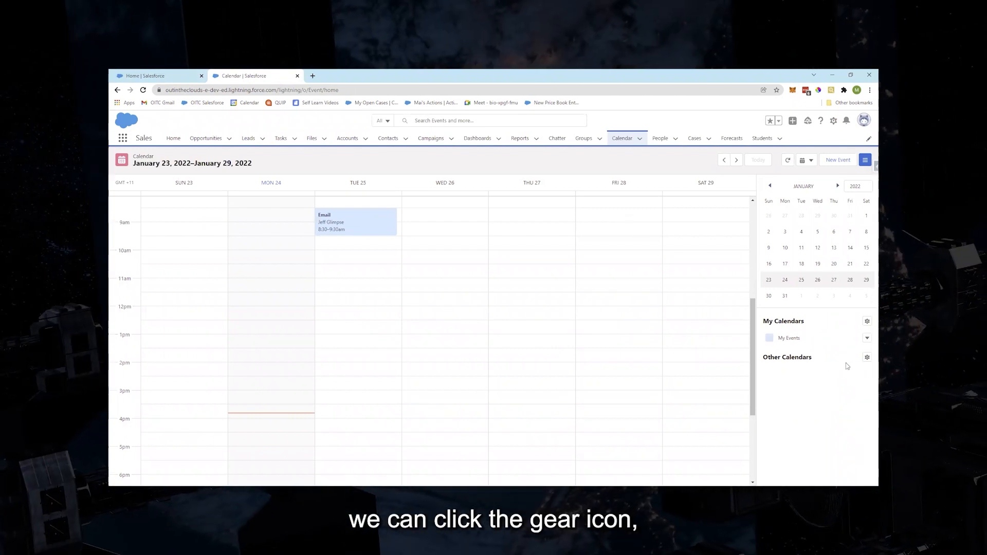
click(868, 357)
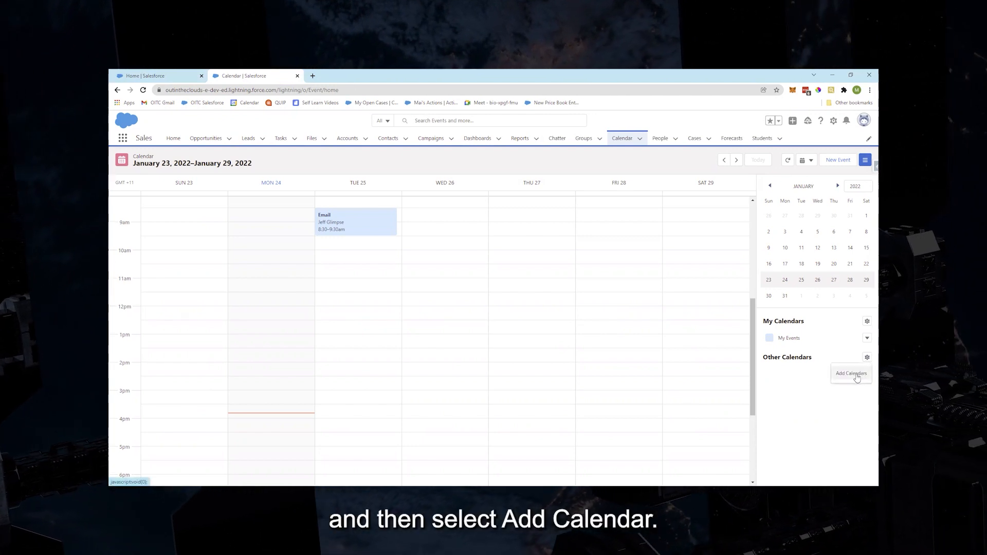
click(851, 373)
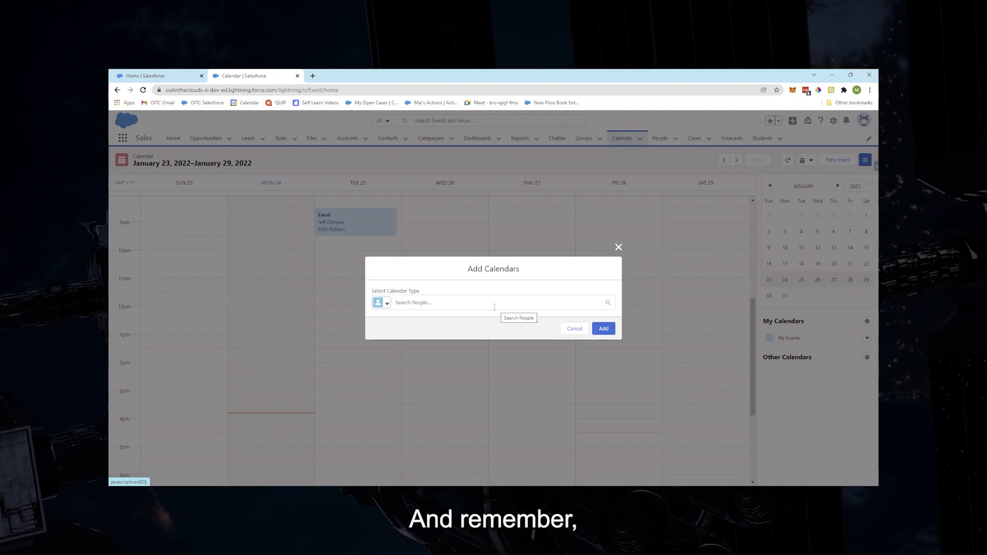
Search Public Calendars and Resources for 'sa', select Sales Team and add it
click(387, 302)
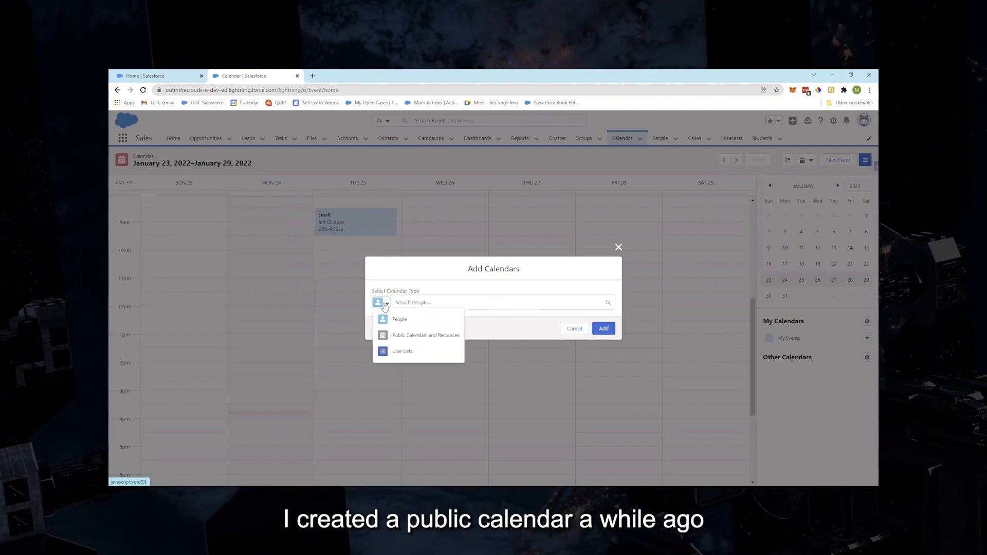
click(426, 335)
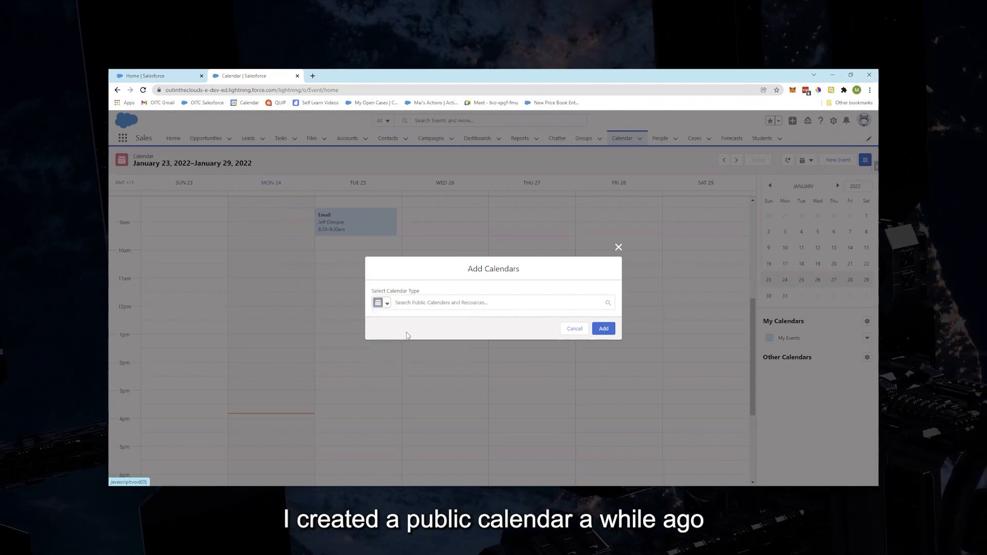
click(498, 303)
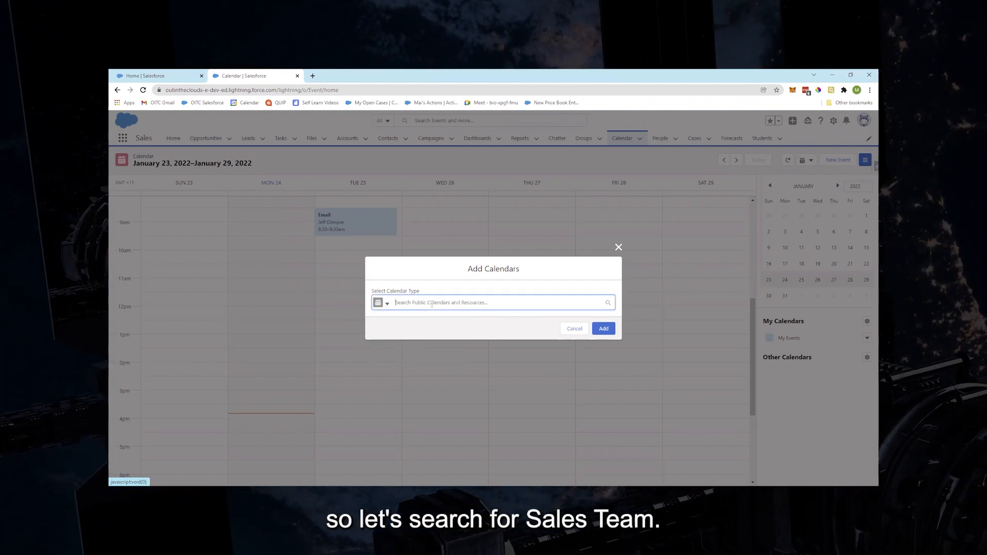
text(sales team)
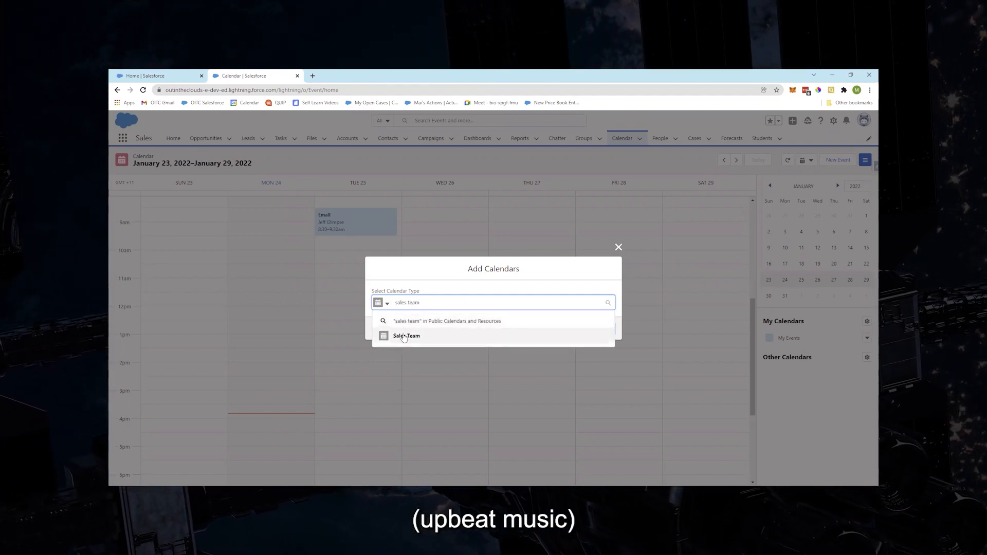
click(408, 335)
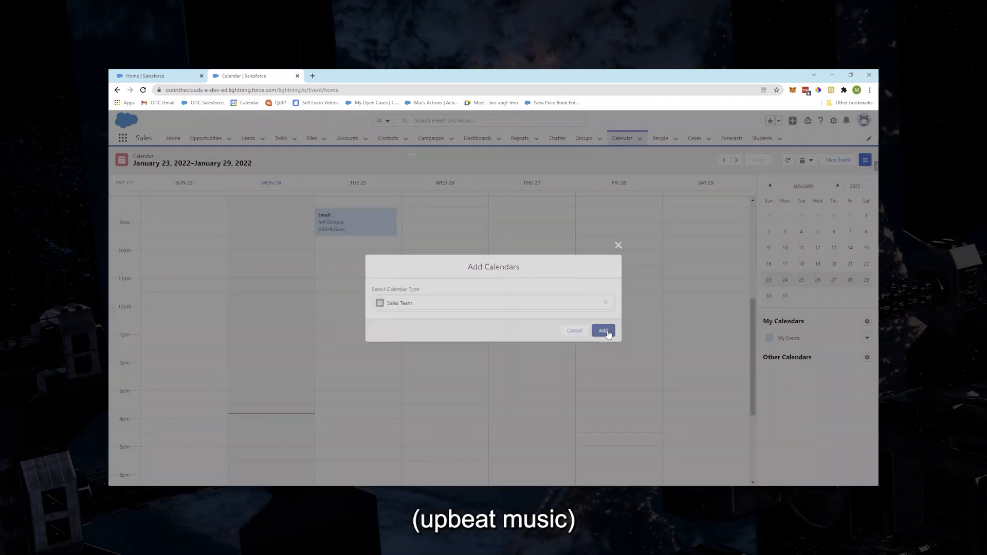
click(602, 330)
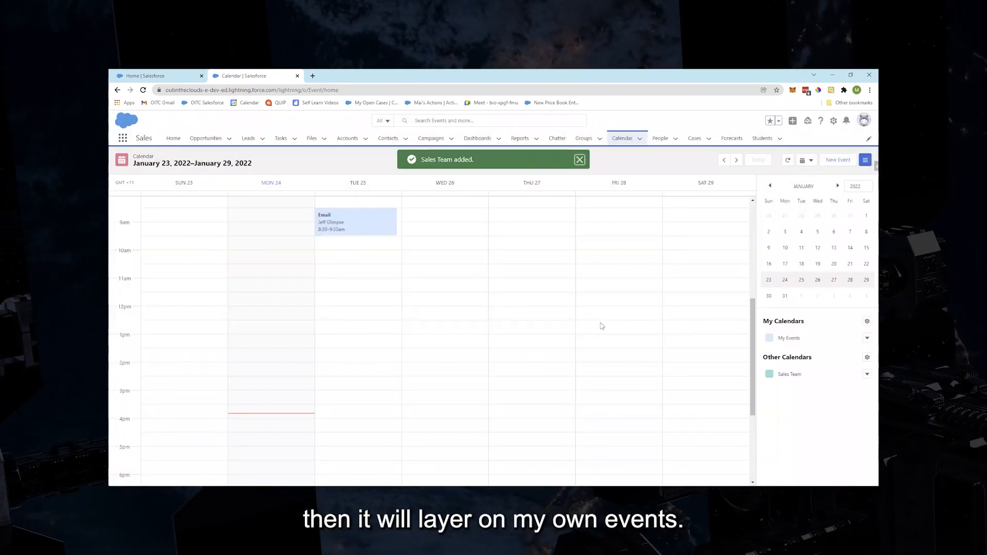
mouse_move(454, 317)
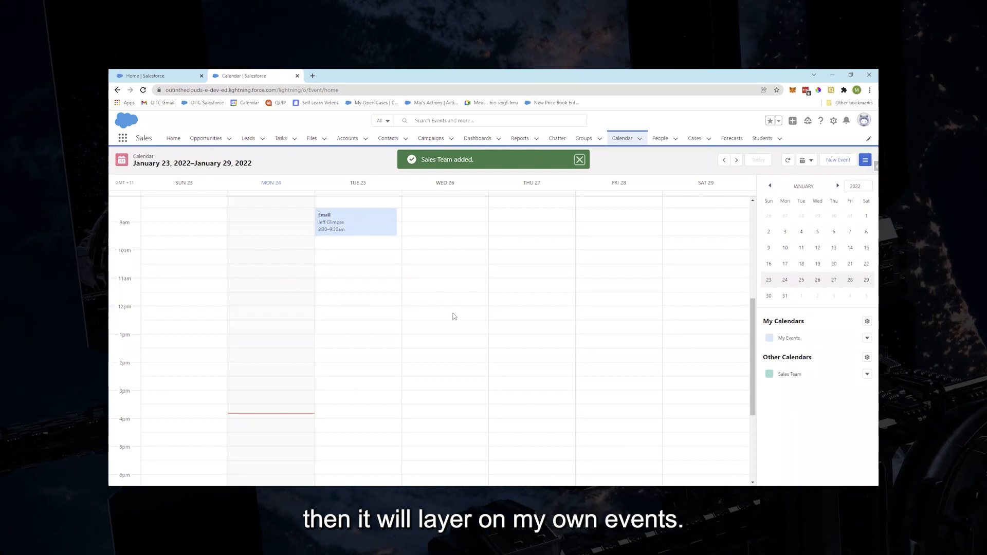
Choose Add Event from the Sales Team calendar's menu under Other Calendars
click(579, 160)
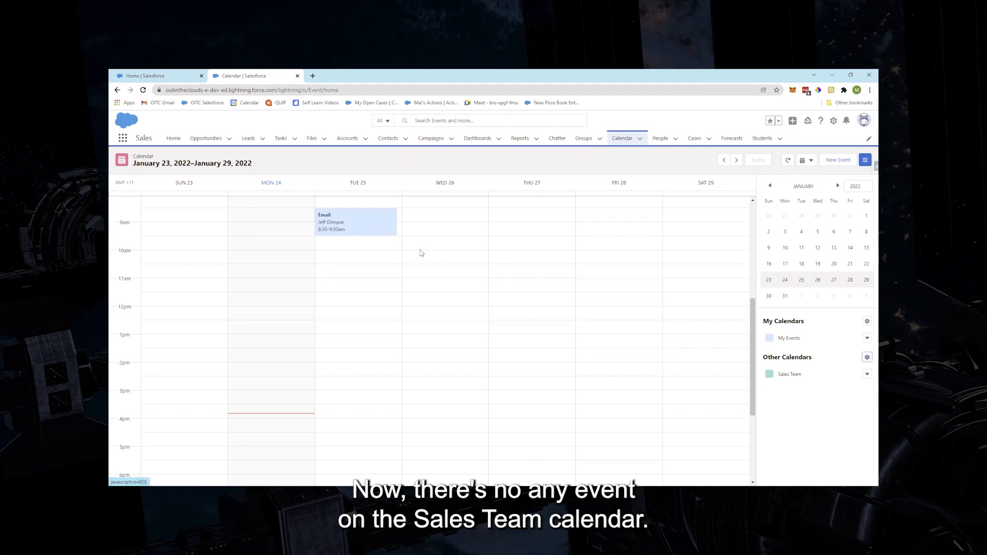
mouse_move(473, 291)
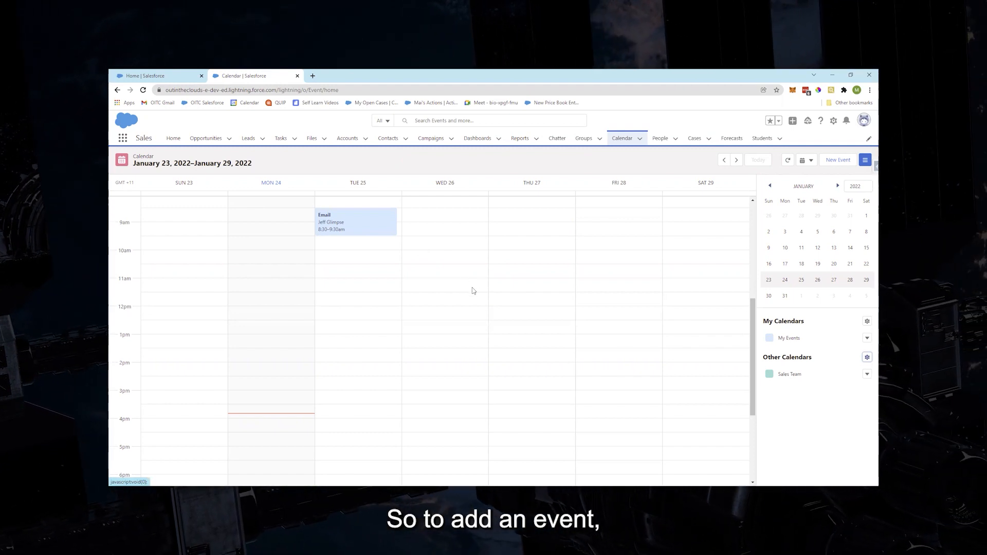
mouse_move(861, 380)
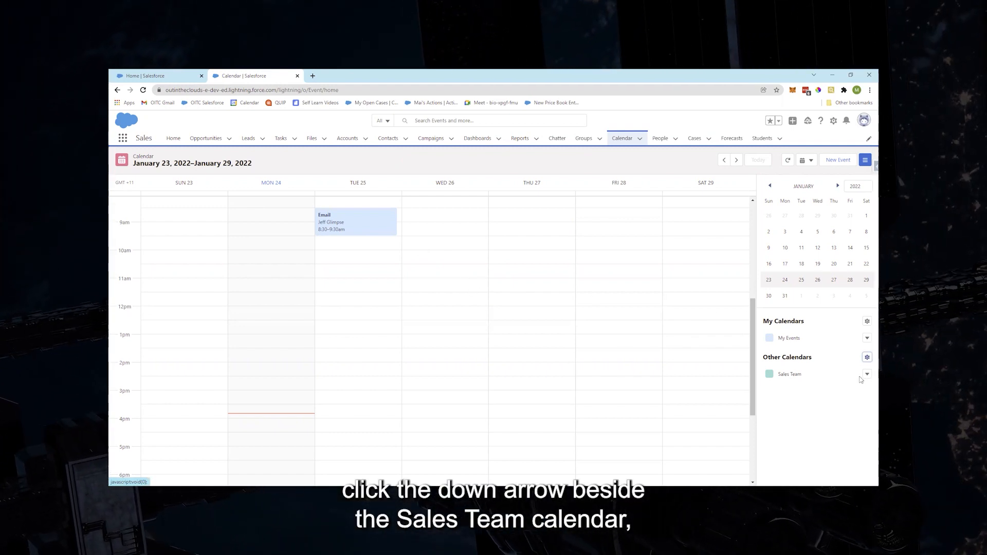
click(867, 374)
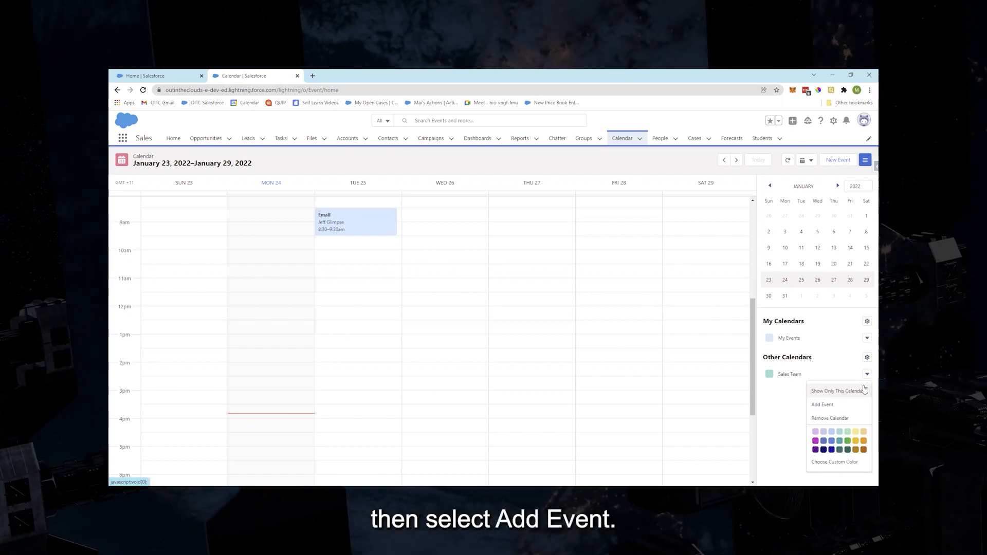
click(822, 404)
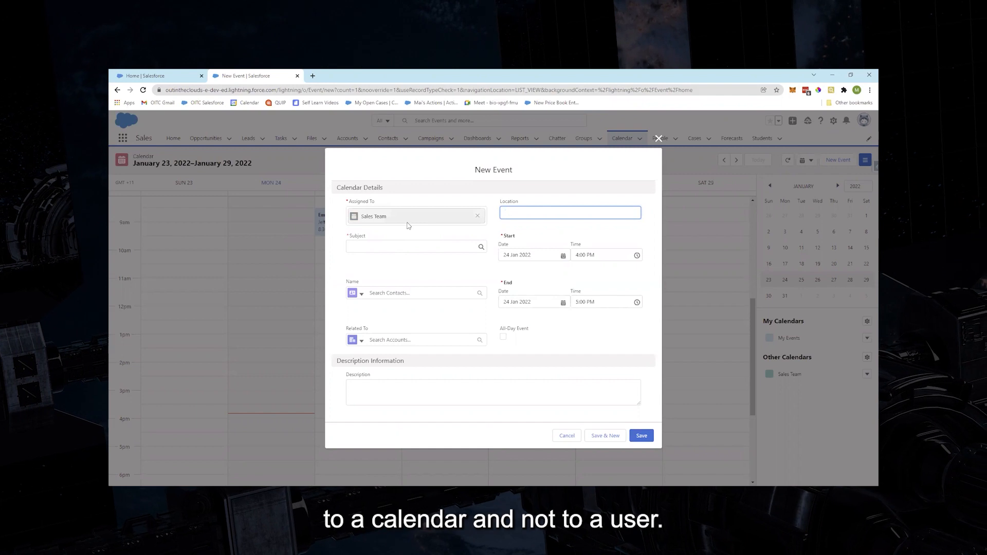
mouse_move(434, 225)
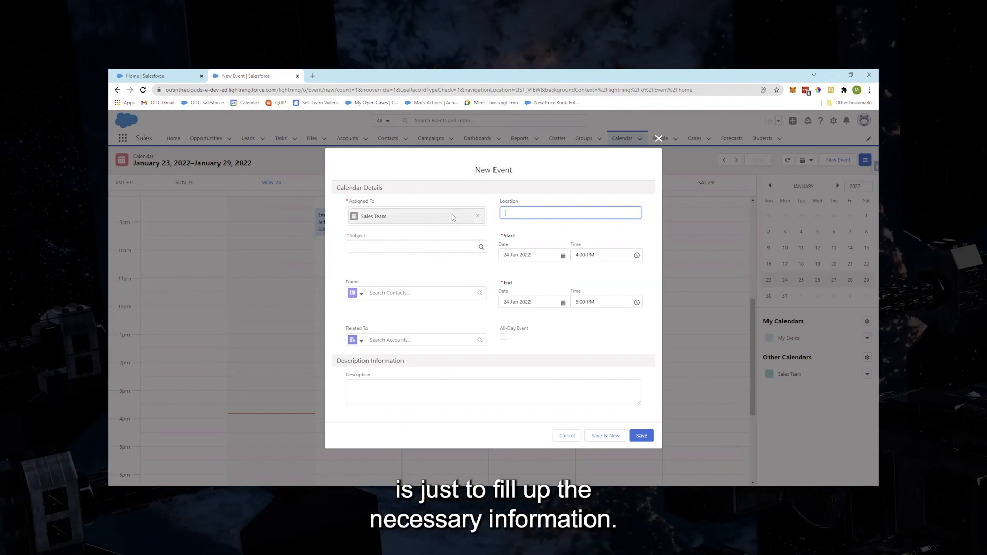
Set the subject to Meeting, keep 4:00–5:00 PM on Jan 24, and save the event
click(416, 246)
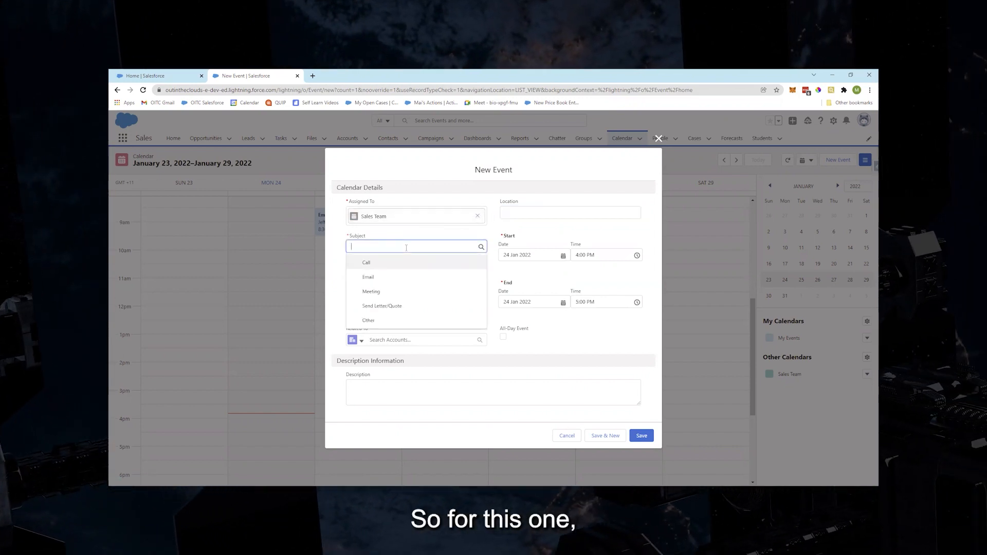
mouse_move(397, 292)
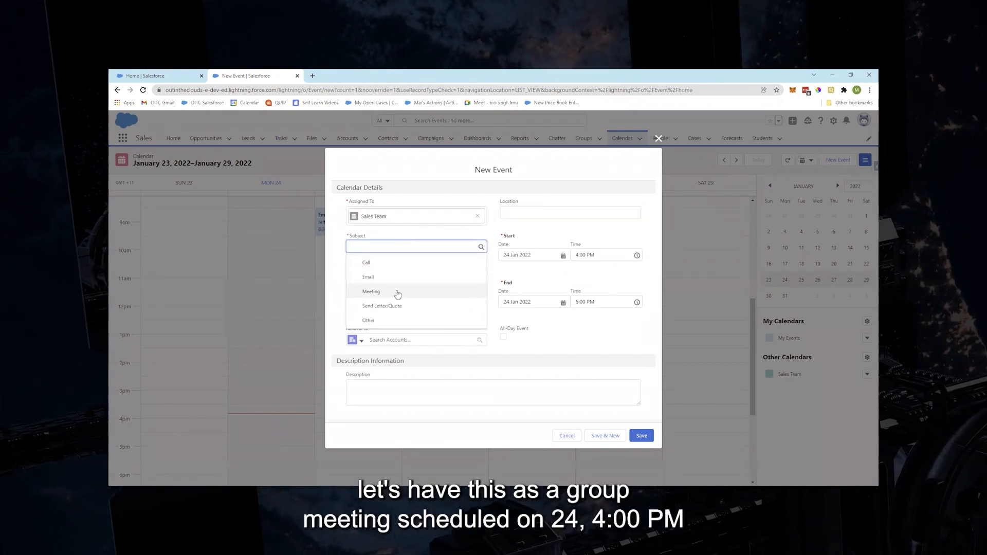
click(371, 291)
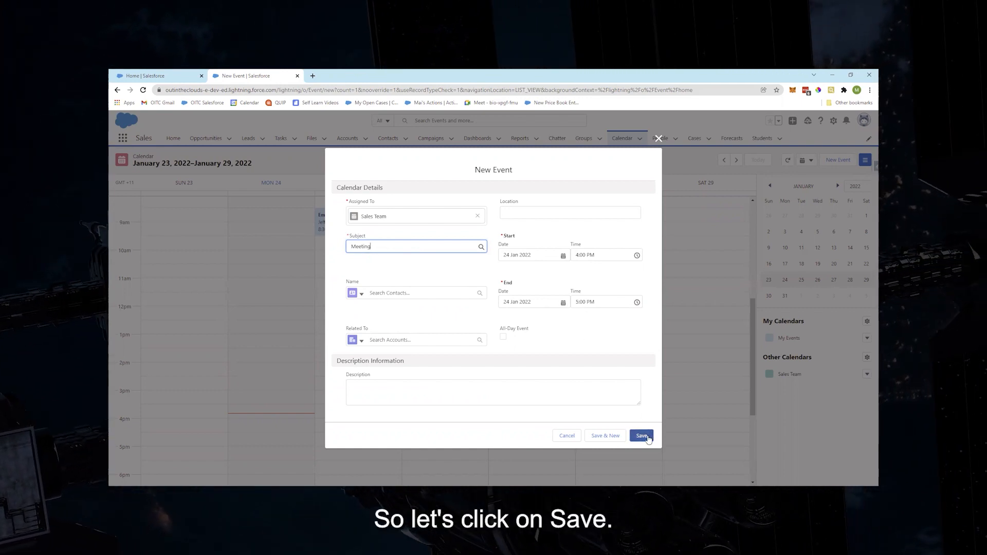
click(641, 436)
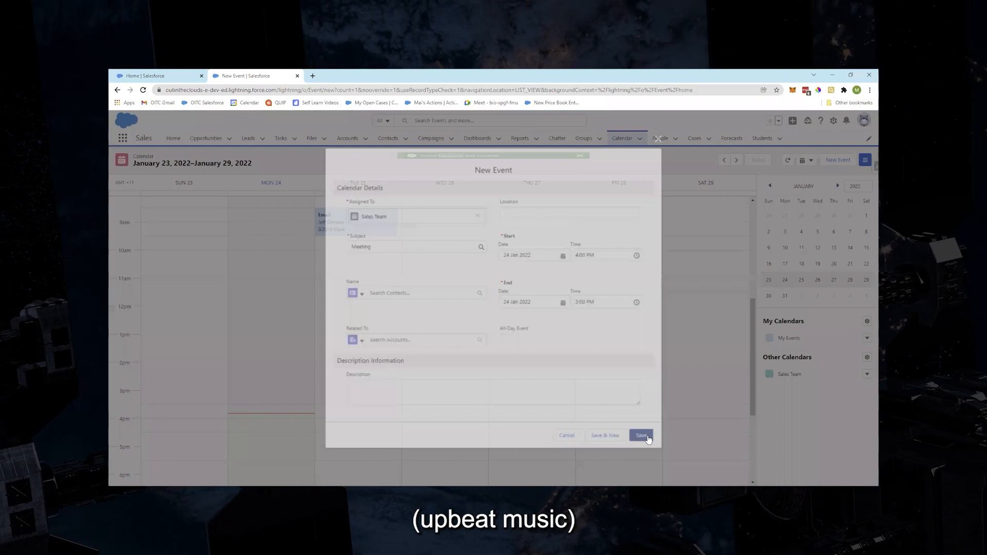
click(641, 436)
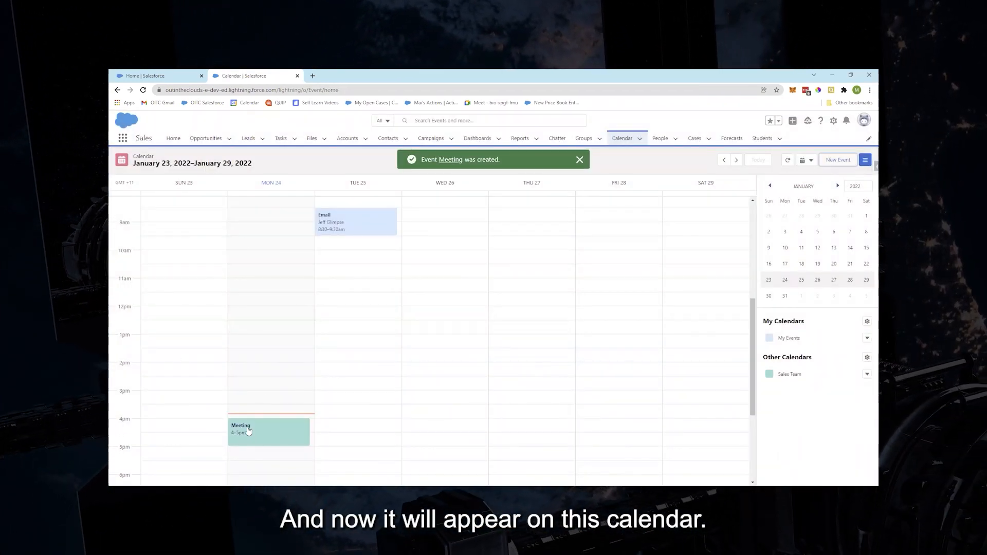
click(258, 431)
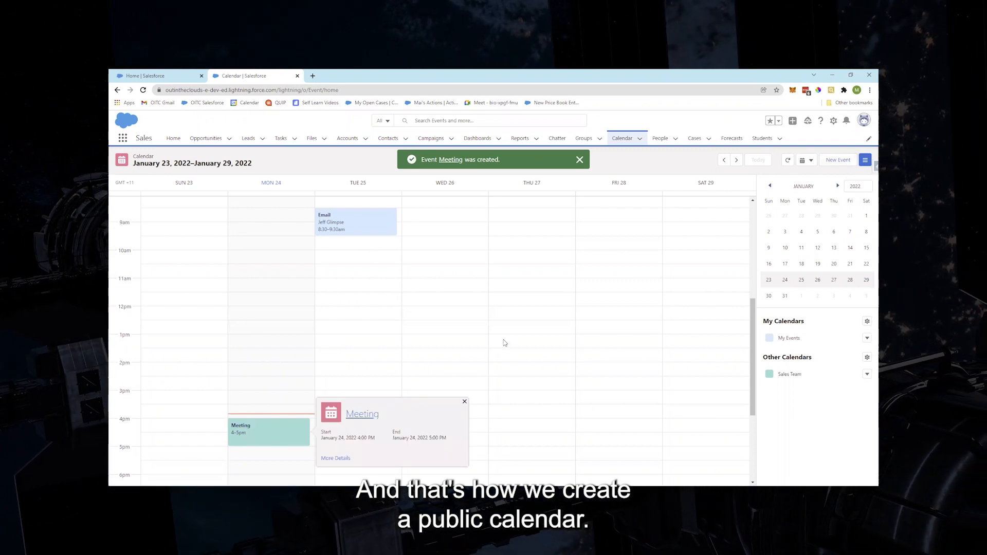
click(465, 402)
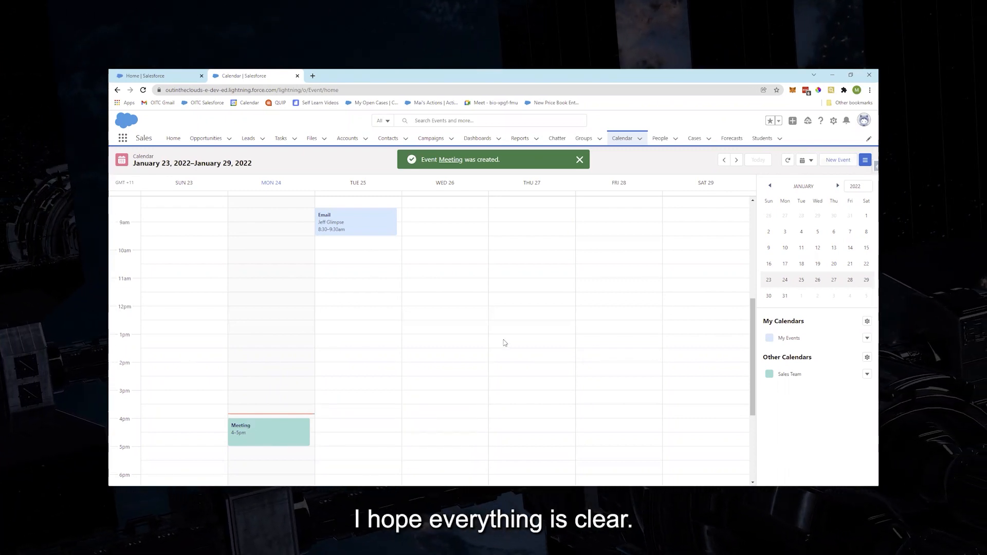
click(579, 159)
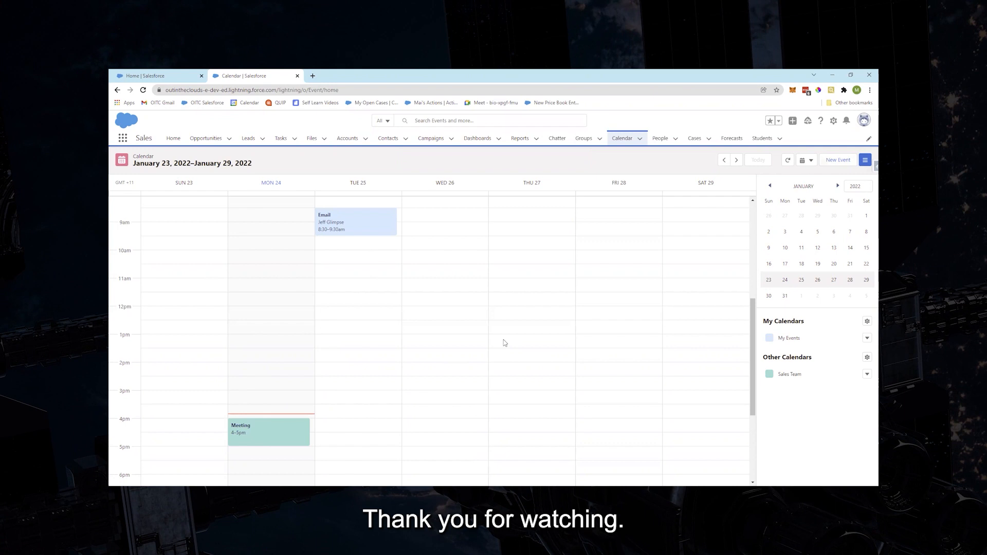